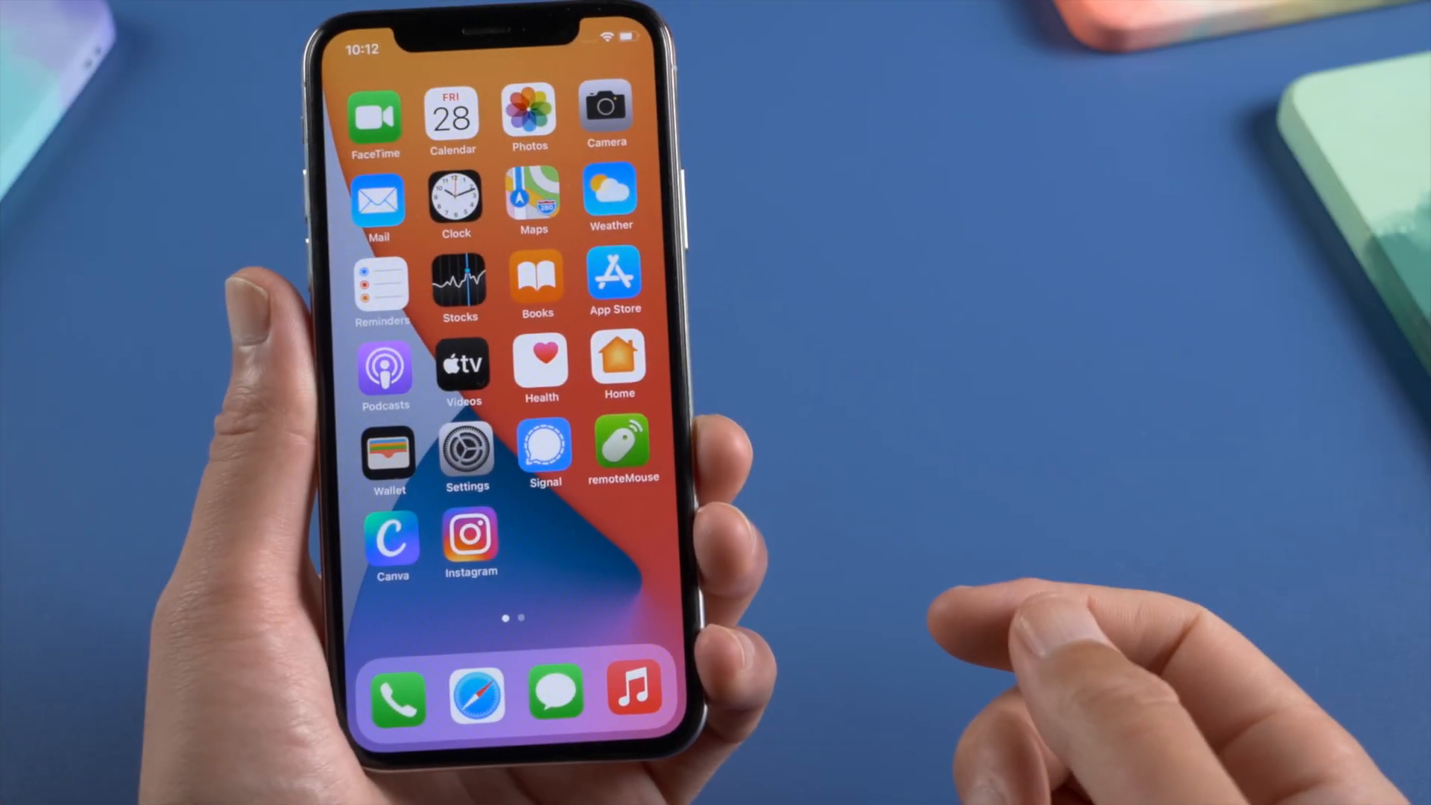
Step: Switch off Find My iPhone under the Apple ID settings, confirming with the Apple ID password
{"action": "left_click", "coordinate": [465, 453]}
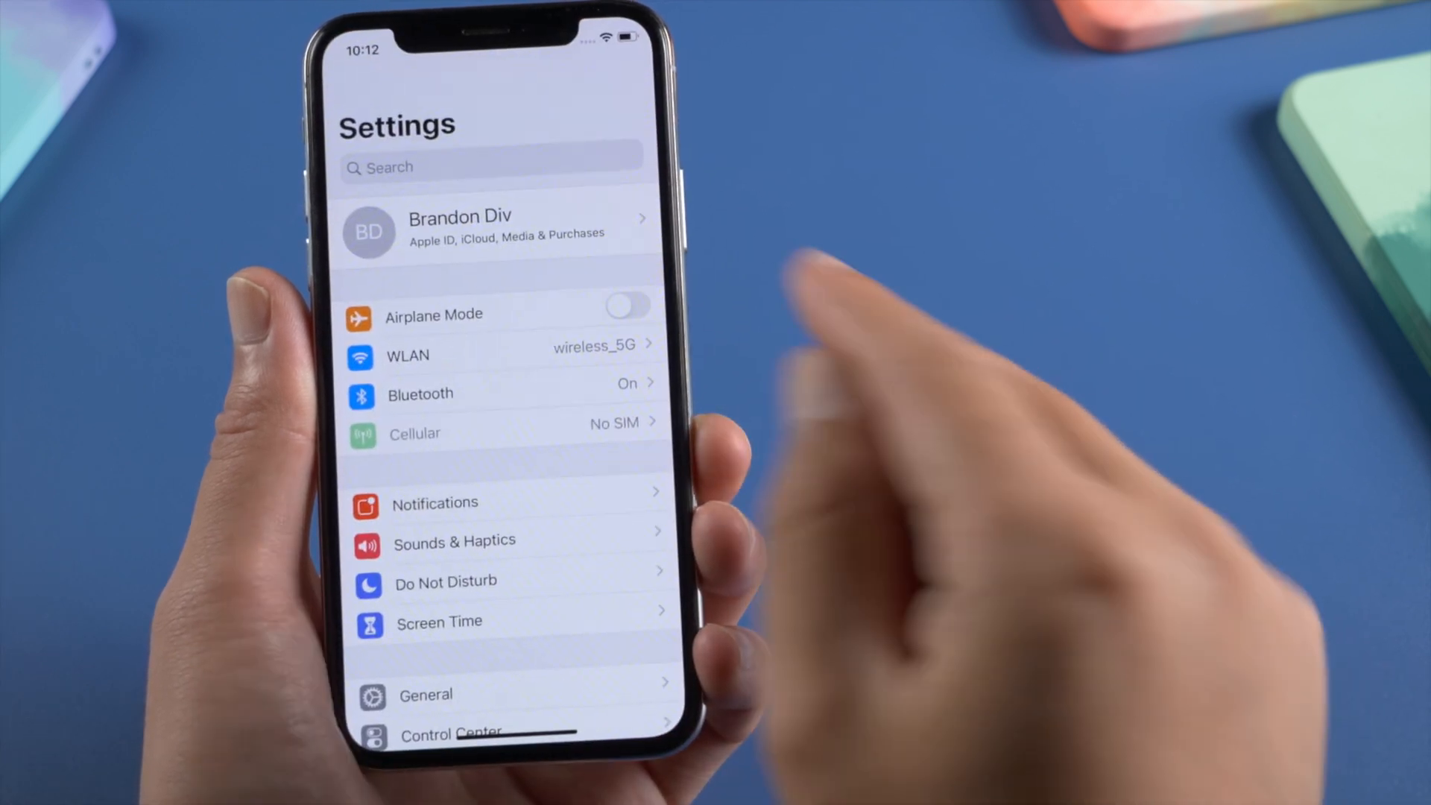
{"action": "left_click", "coordinate": [491, 227]}
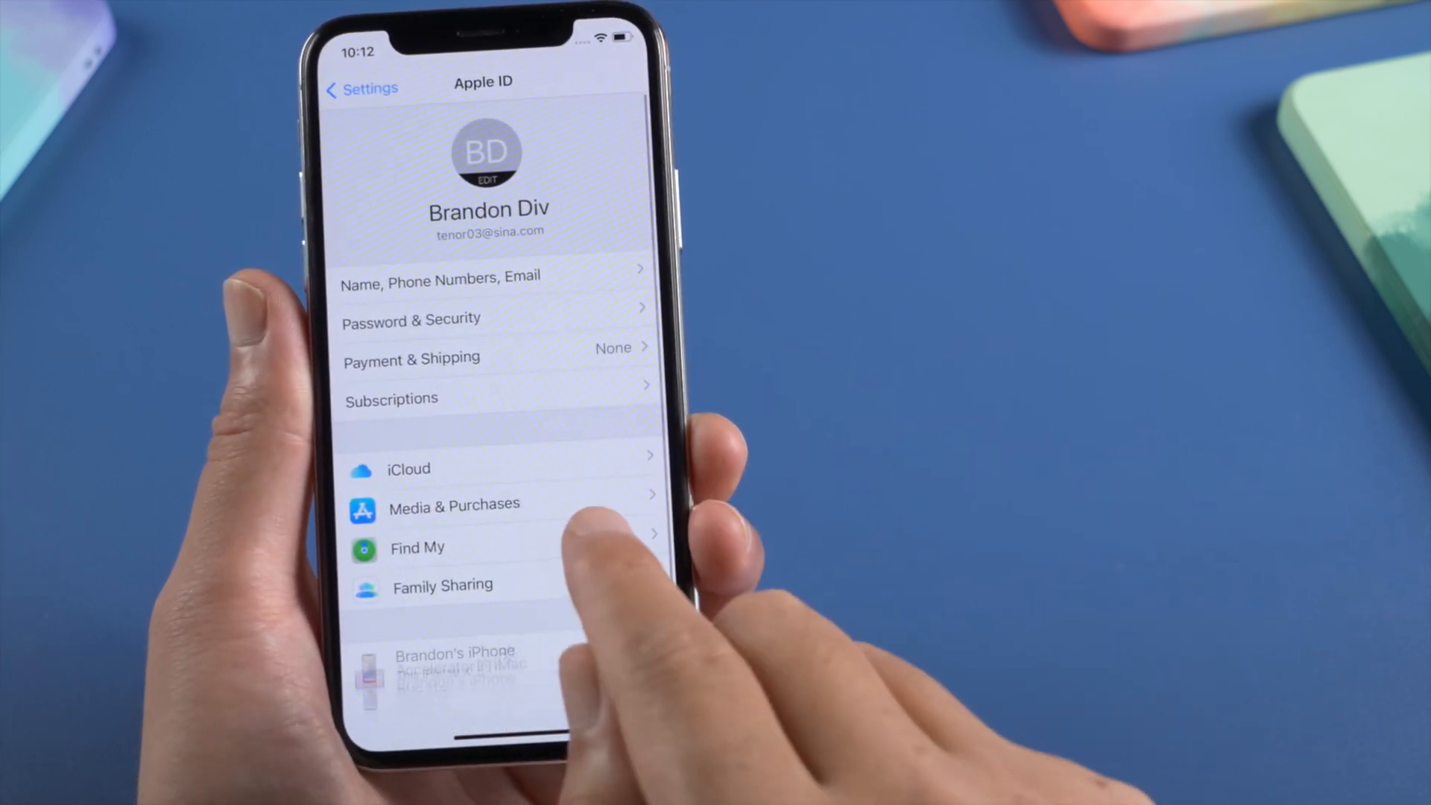
{"action": "left_click", "coordinate": [417, 548]}
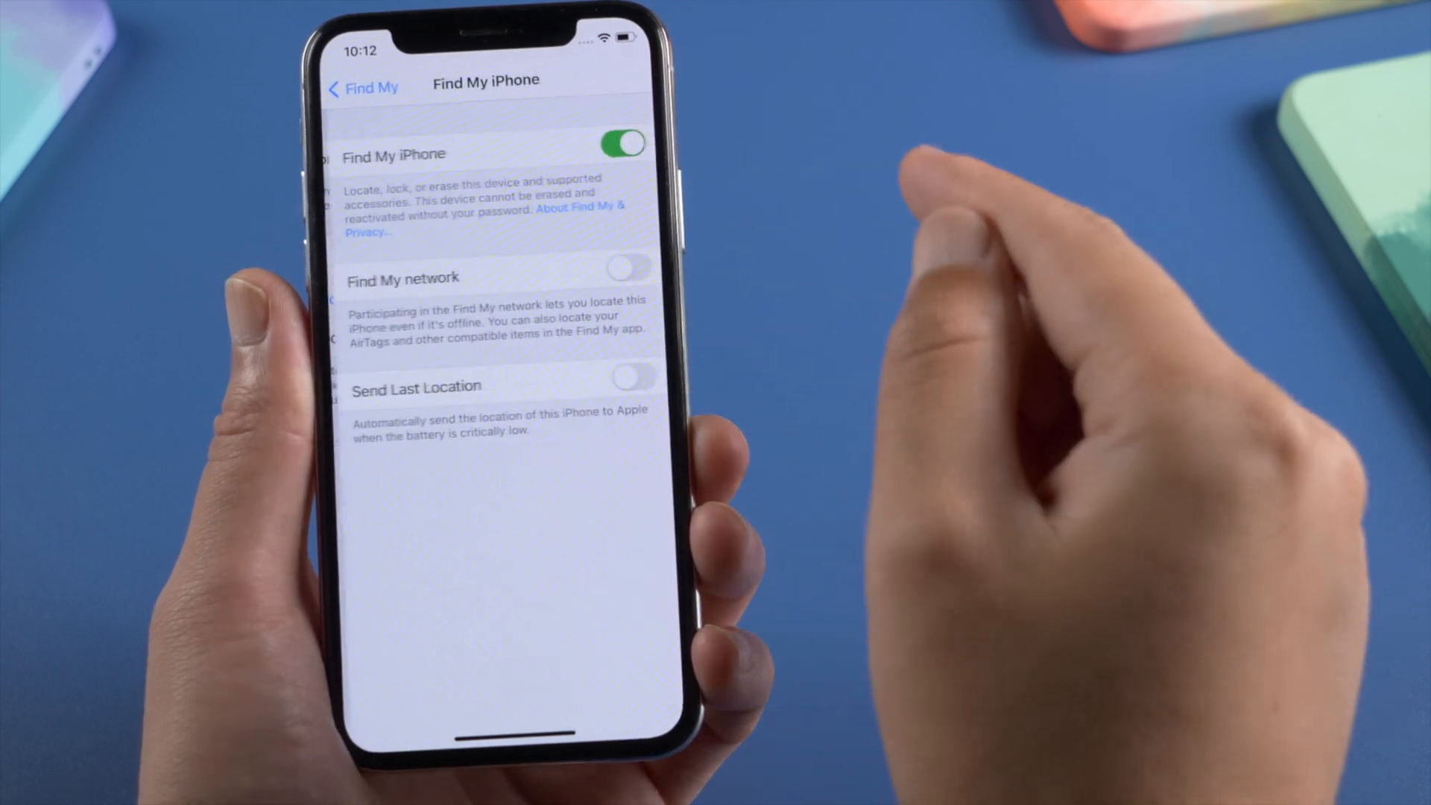
{"action": "left_click", "coordinate": [623, 143]}
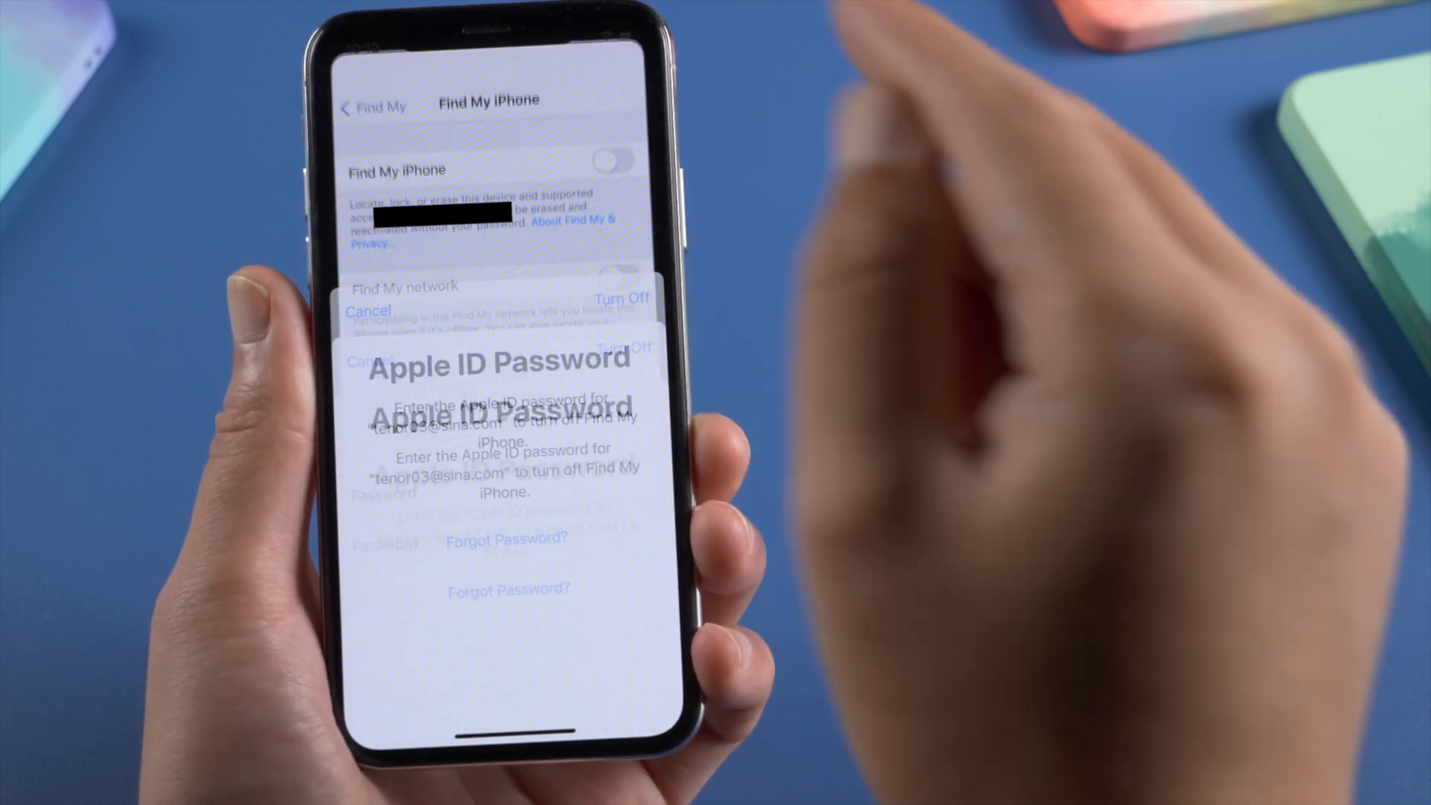
{"action": "type", "text": "5"}
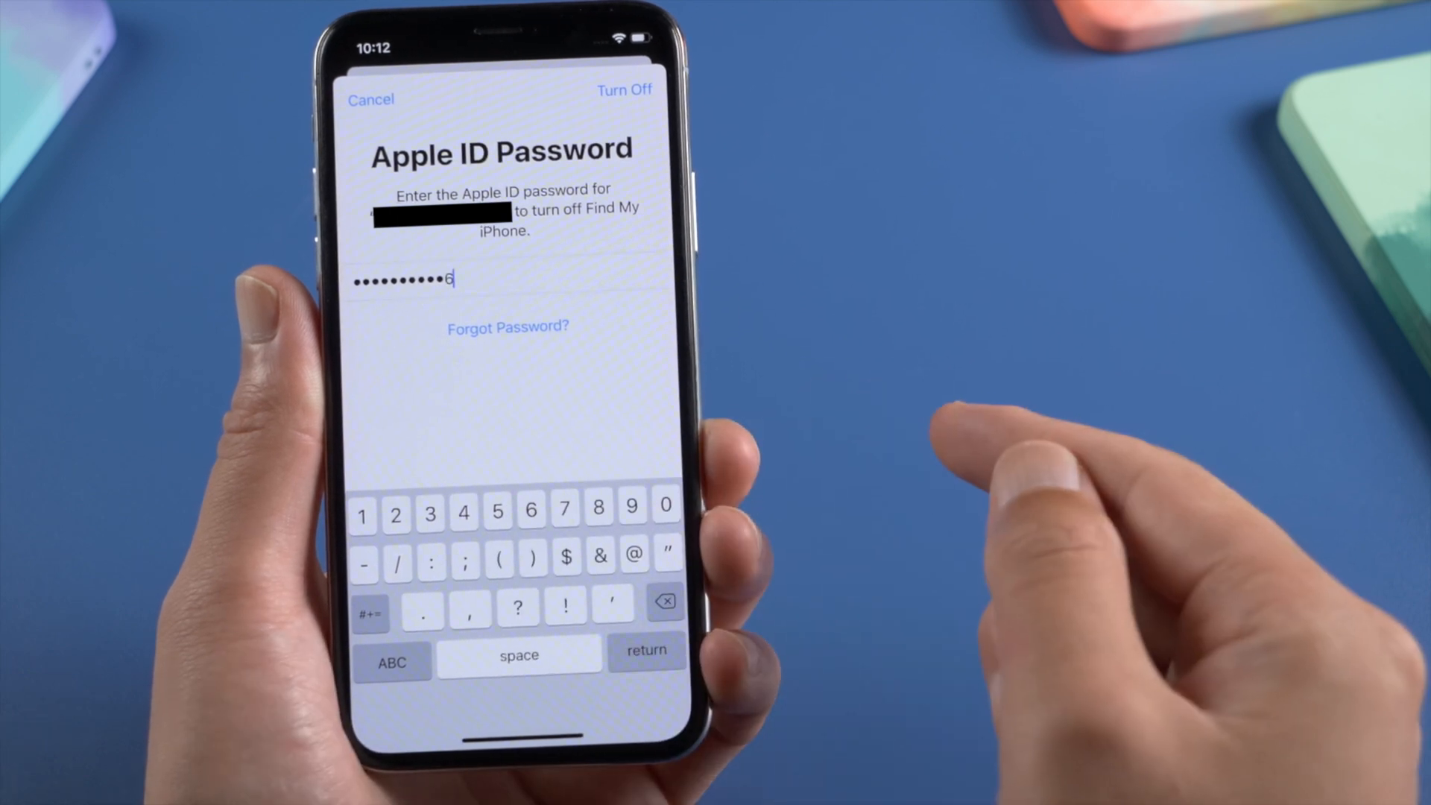
{"action": "left_click", "coordinate": [625, 89]}
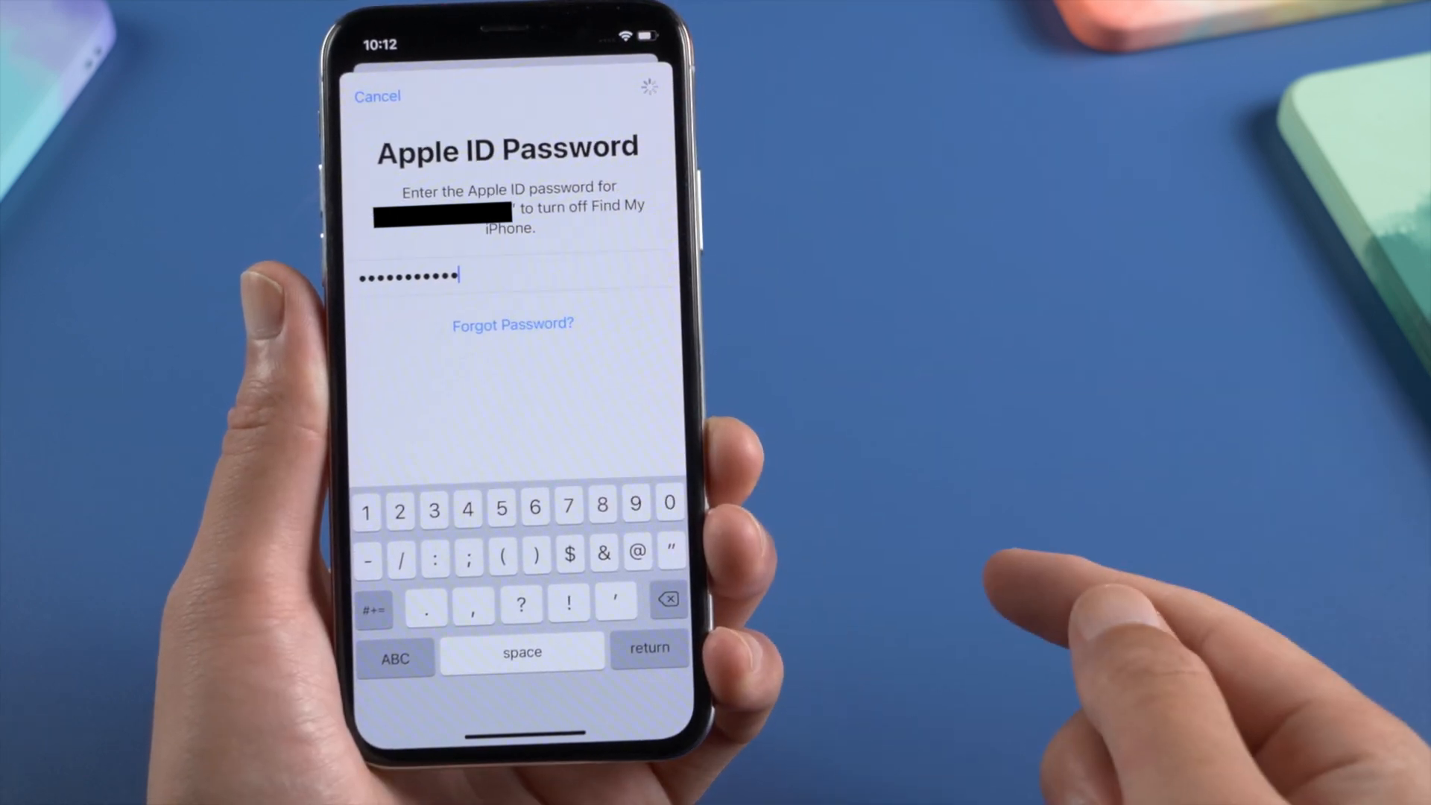
{"action": "left_click", "coordinate": [627, 89]}
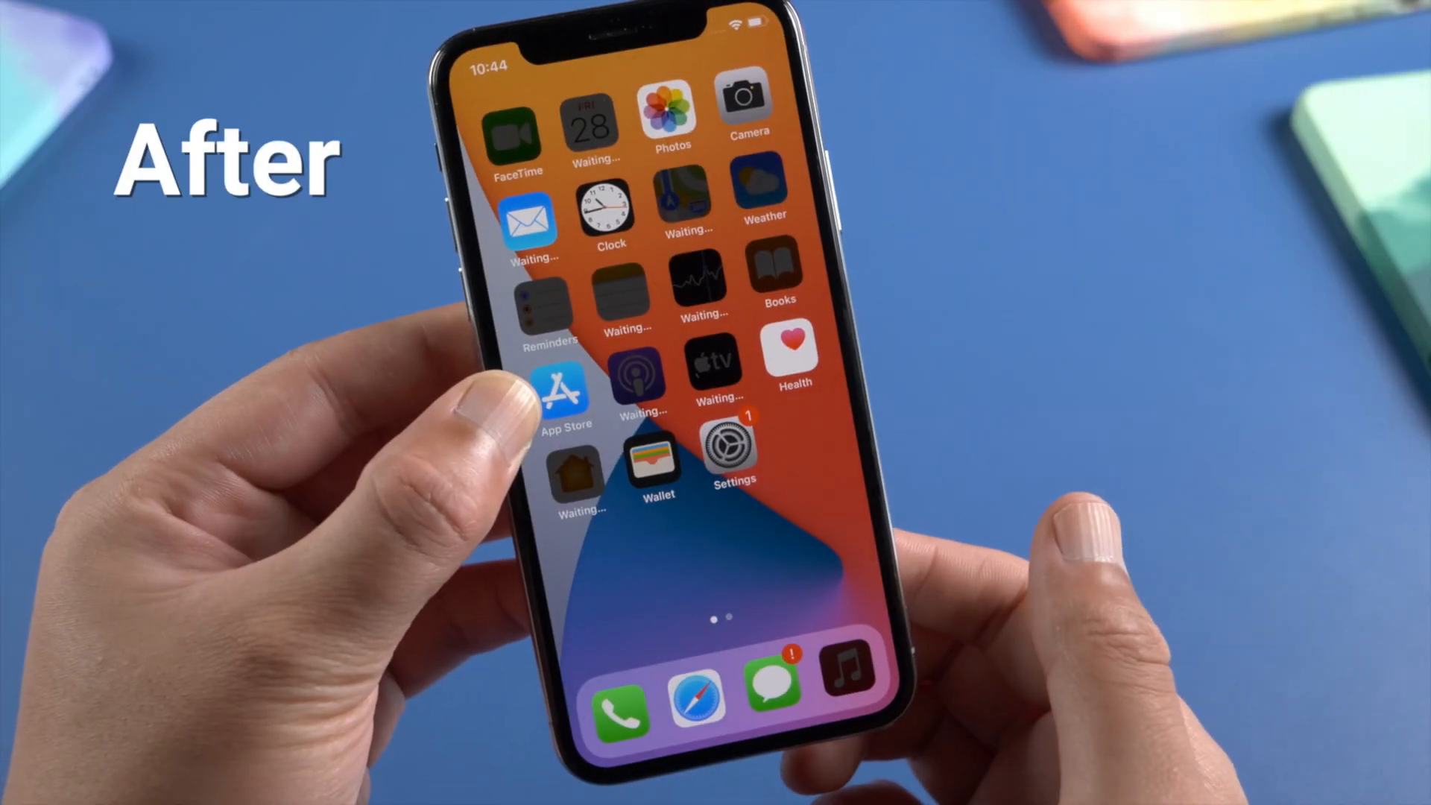
Step: Check iOS Settings shows 'Sign in to your iPhone' with no Apple ID
{"action": "left_click", "coordinate": [730, 454]}
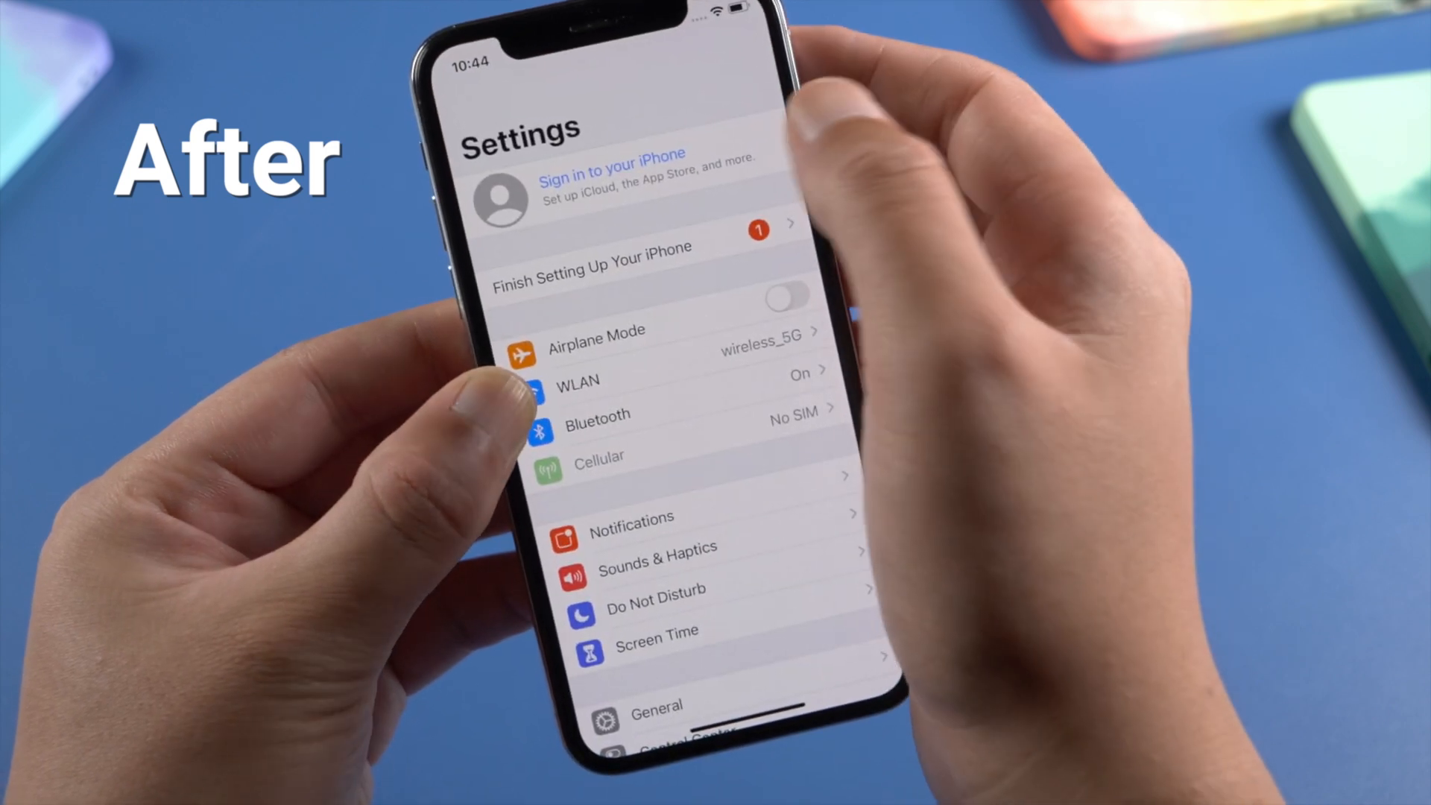
{"action": "left_click", "coordinate": [614, 180]}
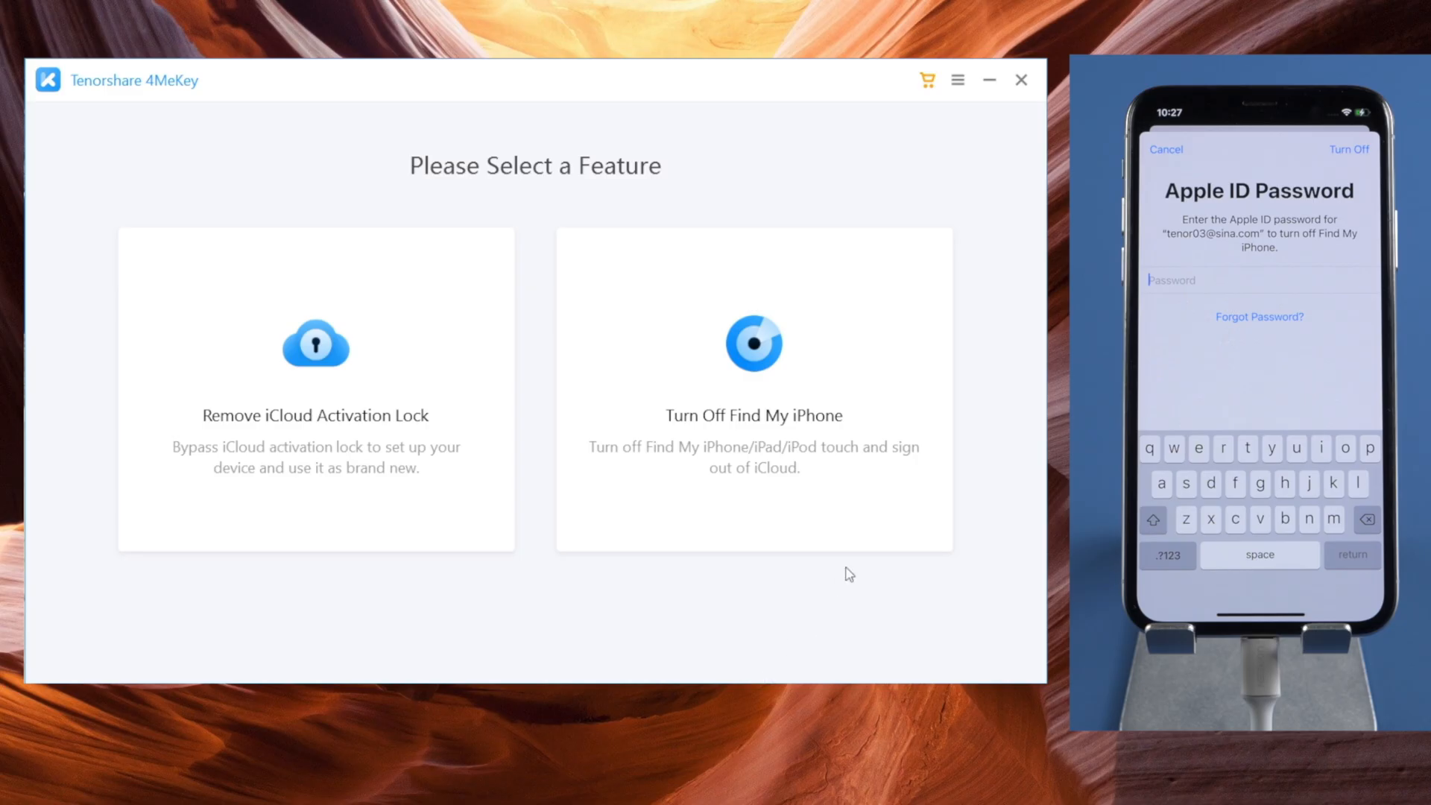
Step: Start Turn Off Find My iPhone, burn the jailbreak to the USB drive, and show the tutorial QR code
{"action": "left_click", "coordinate": [754, 345]}
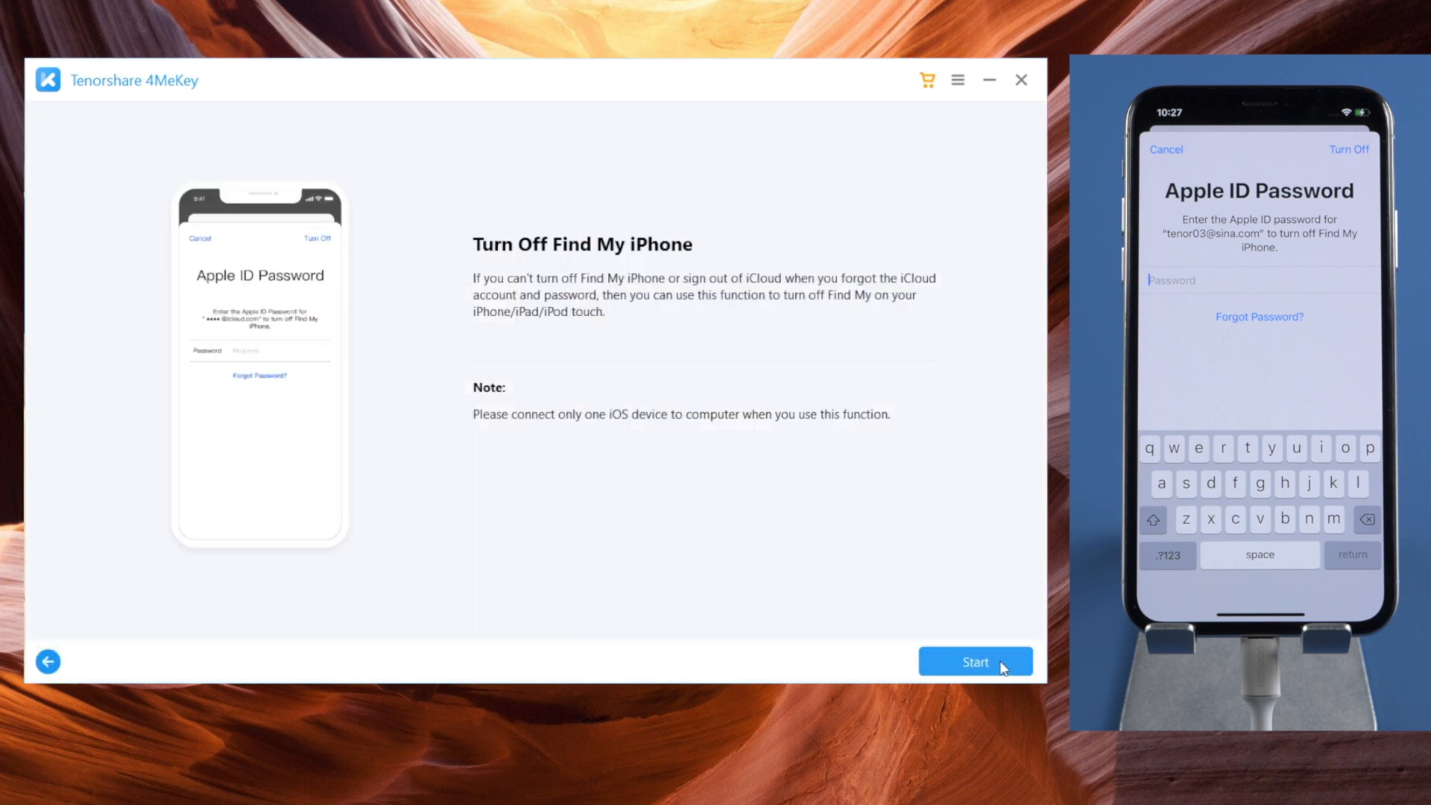
{"action": "left_click", "coordinate": [975, 661]}
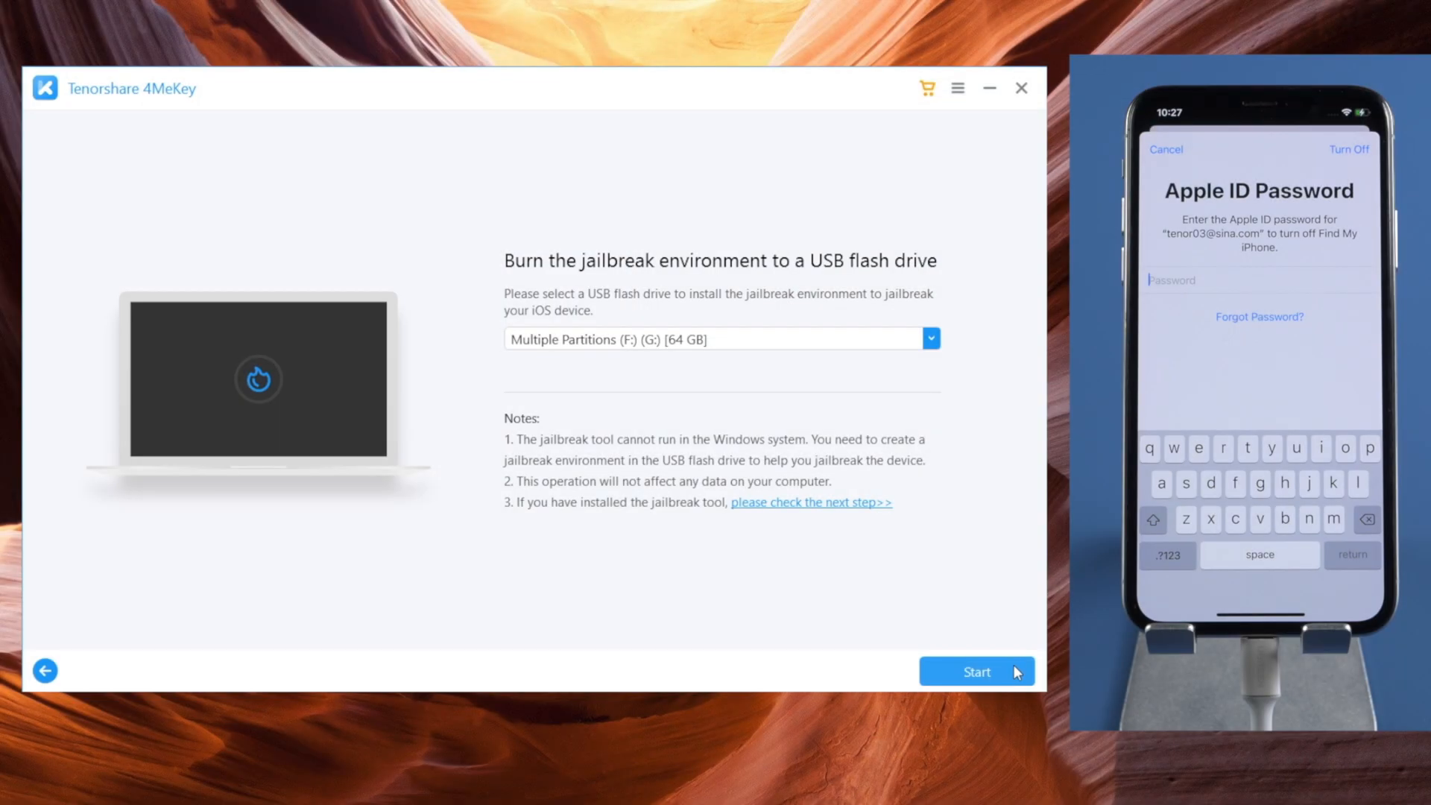
{"action": "left_click", "coordinate": [976, 671]}
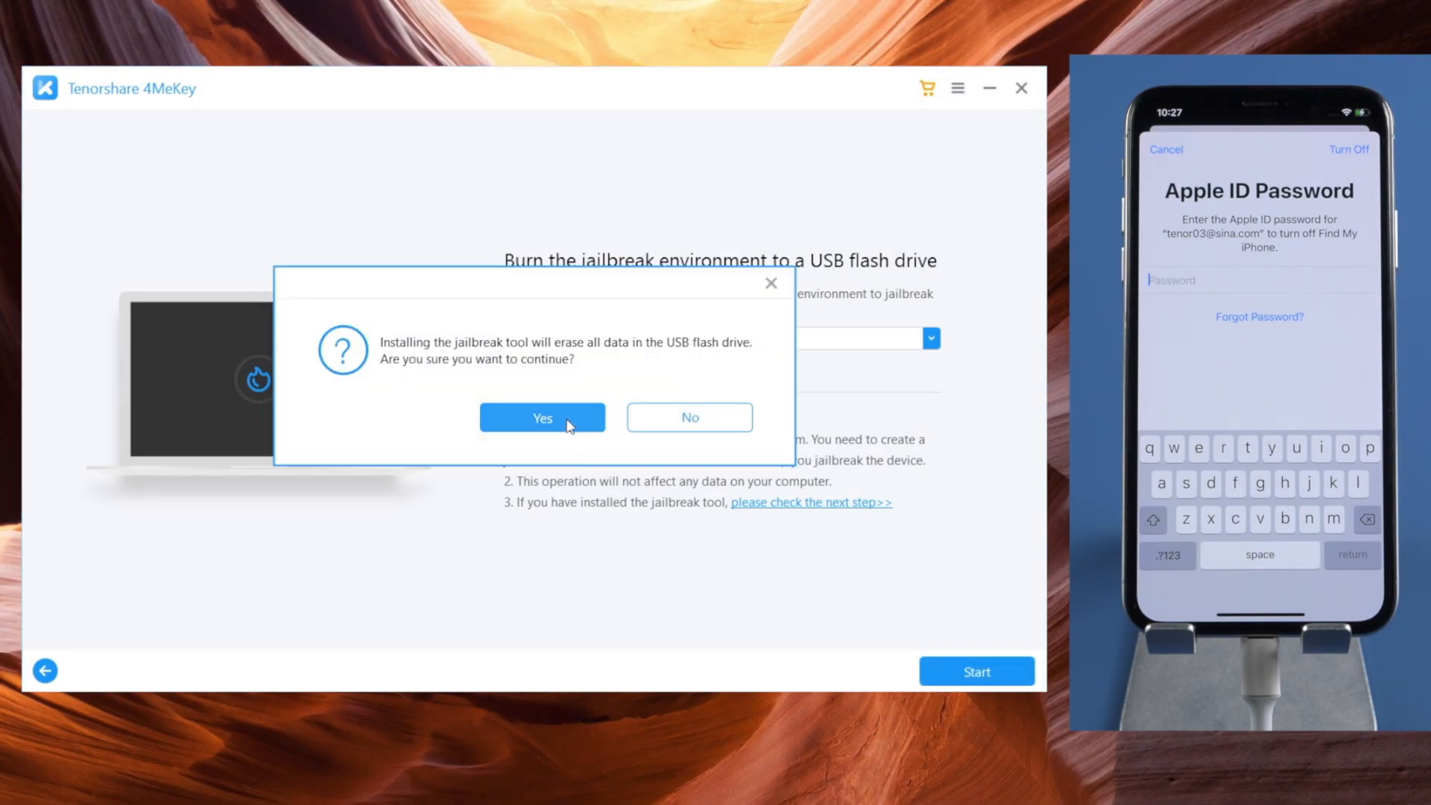
{"action": "left_click", "coordinate": [542, 418]}
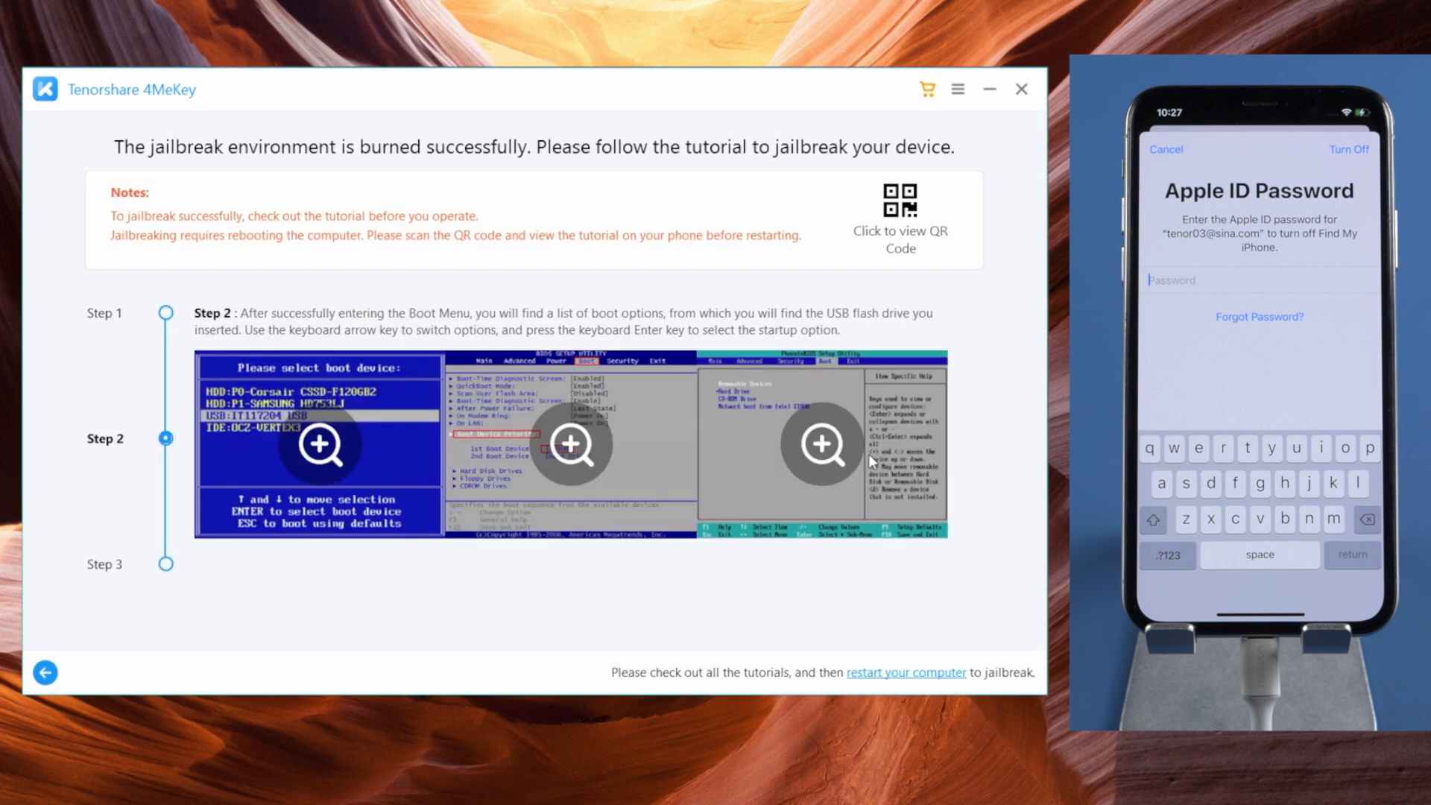
{"action": "left_click", "coordinate": [899, 198]}
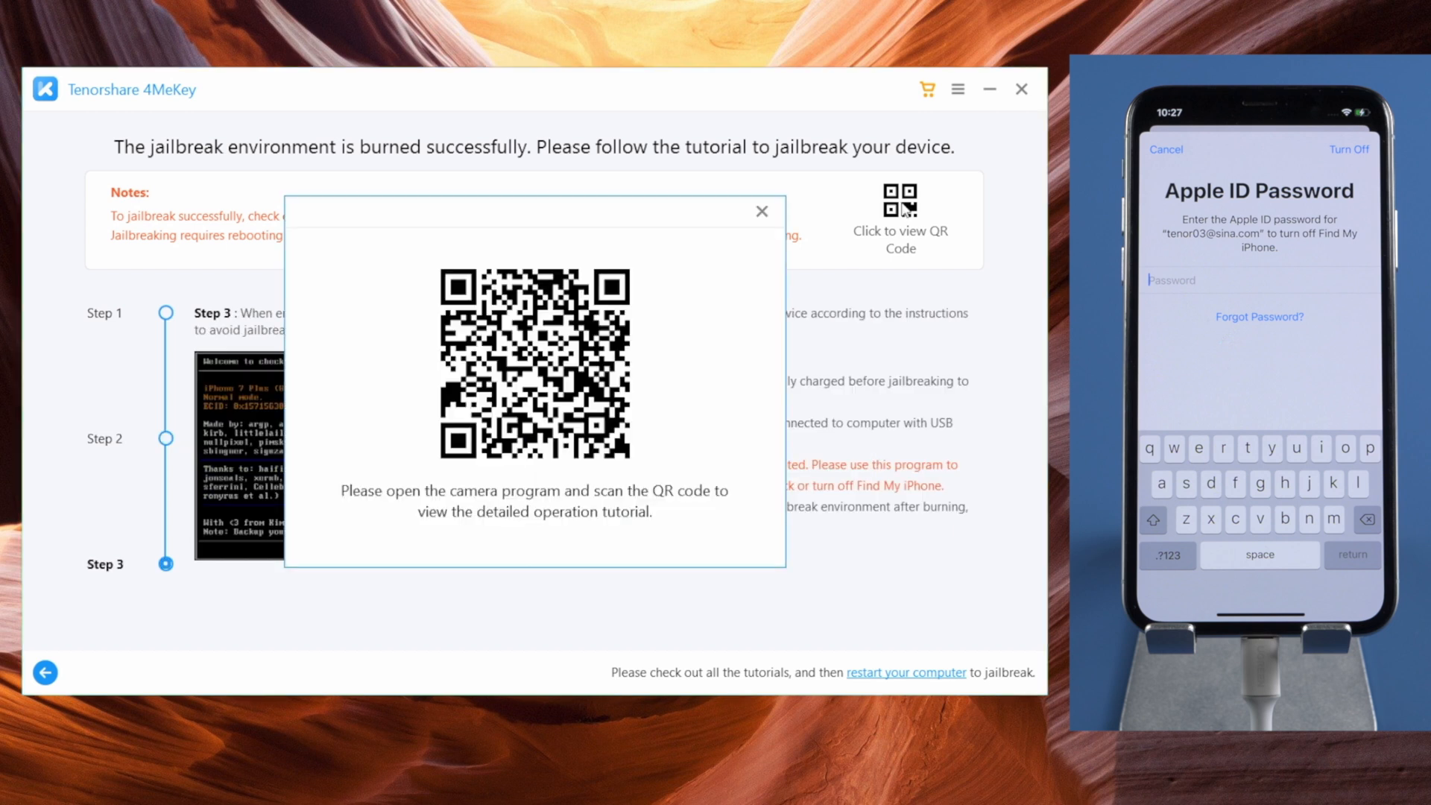
{"action": "mouse_move", "coordinate": [1016, 357]}
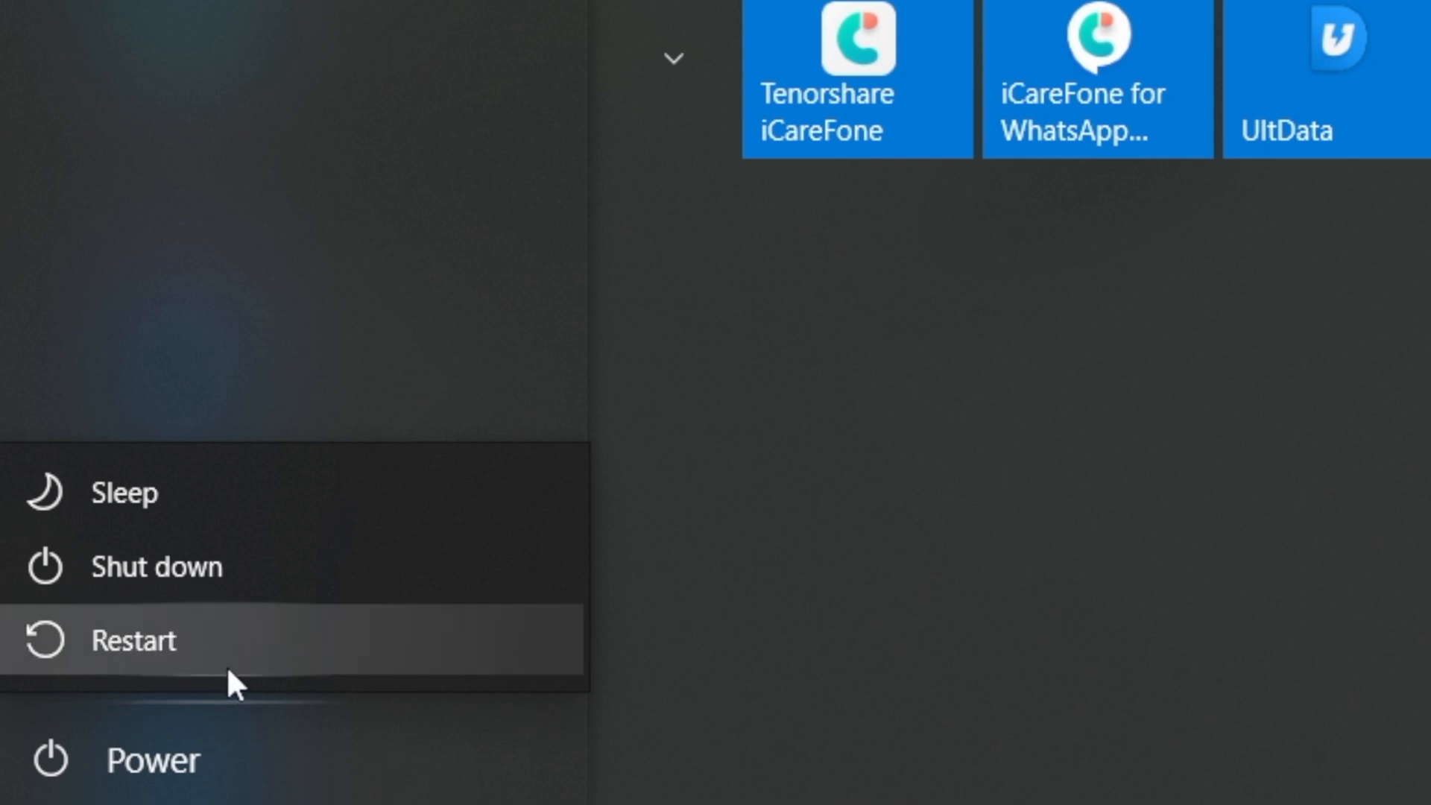
Step: Restart Windows and boot from UEFI Kingston DataTraveler 3.0
{"action": "left_click", "coordinate": [135, 639]}
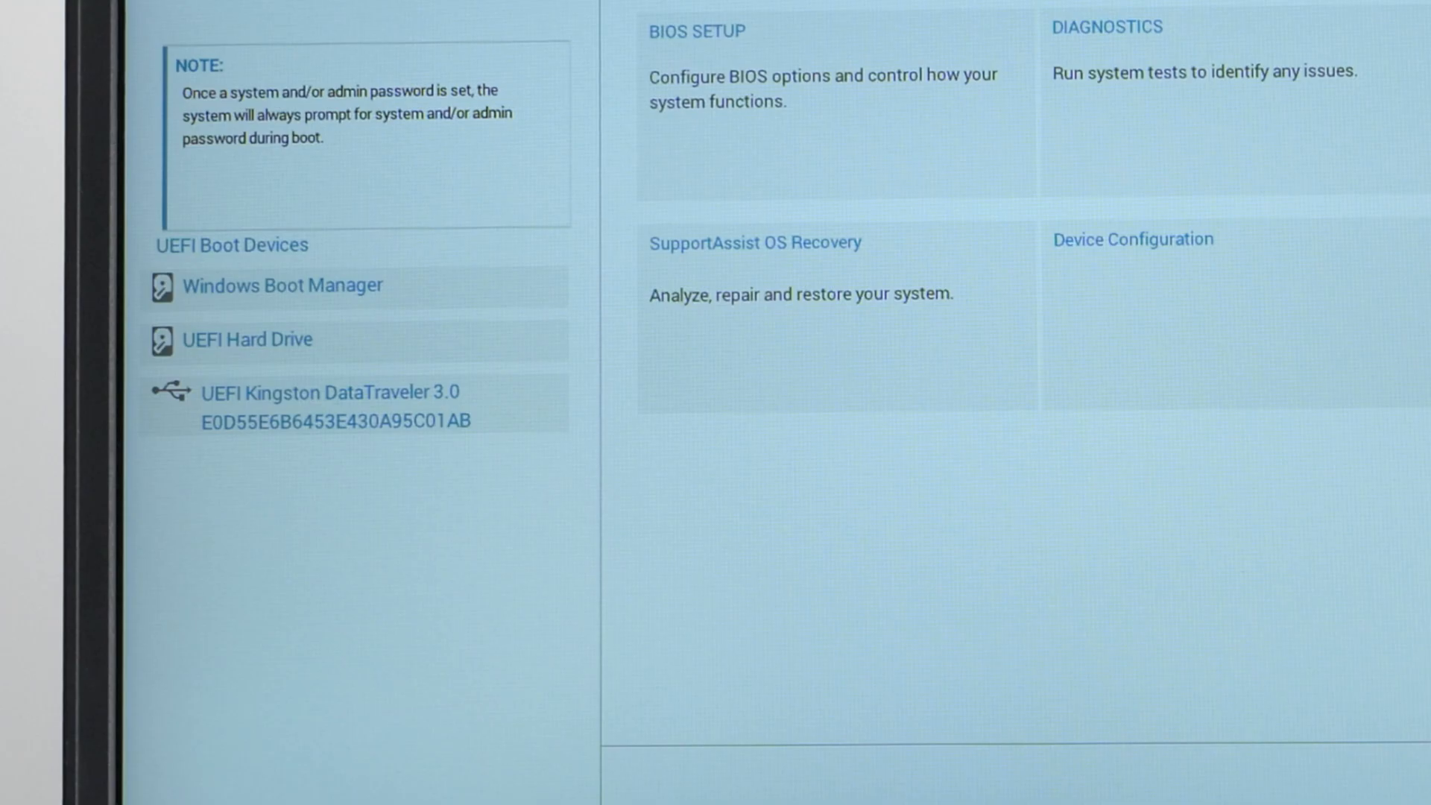
{"action": "left_click", "coordinate": [347, 404]}
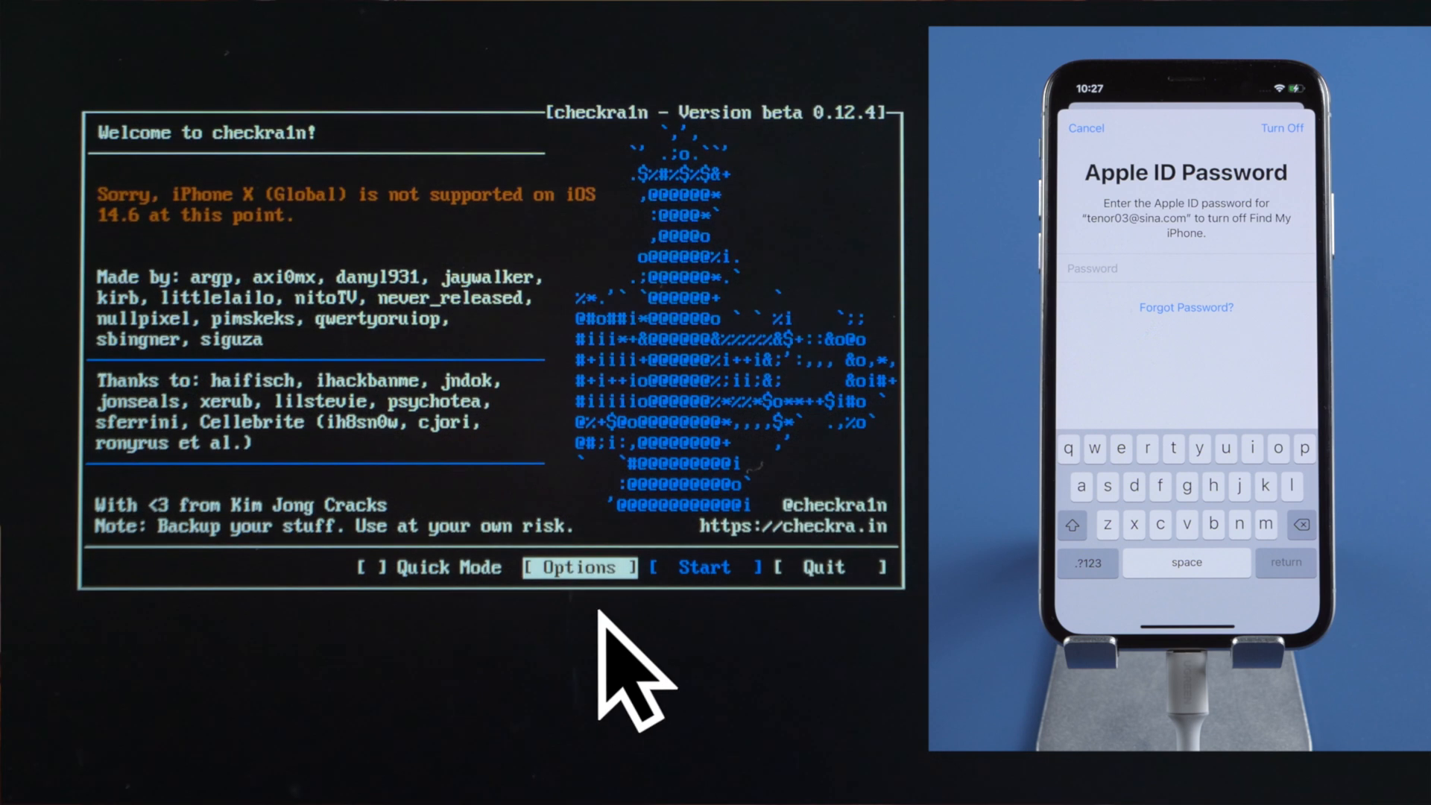
Step: Enable untested iOS versions and Skip A11 BPR check, then start checkra1n and accept the warning
{"action": "left_click", "coordinate": [578, 567]}
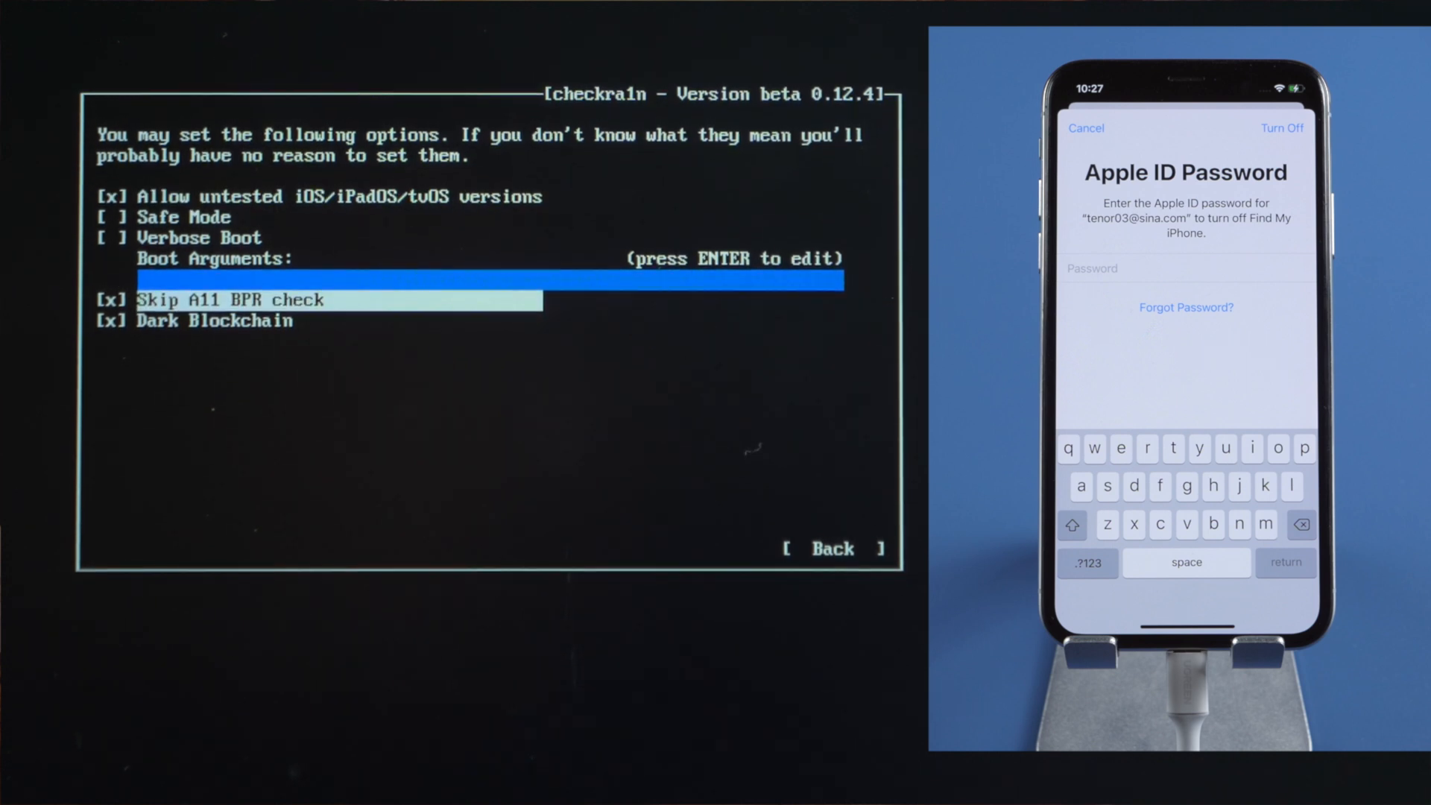
{"action": "left_click", "coordinate": [832, 549]}
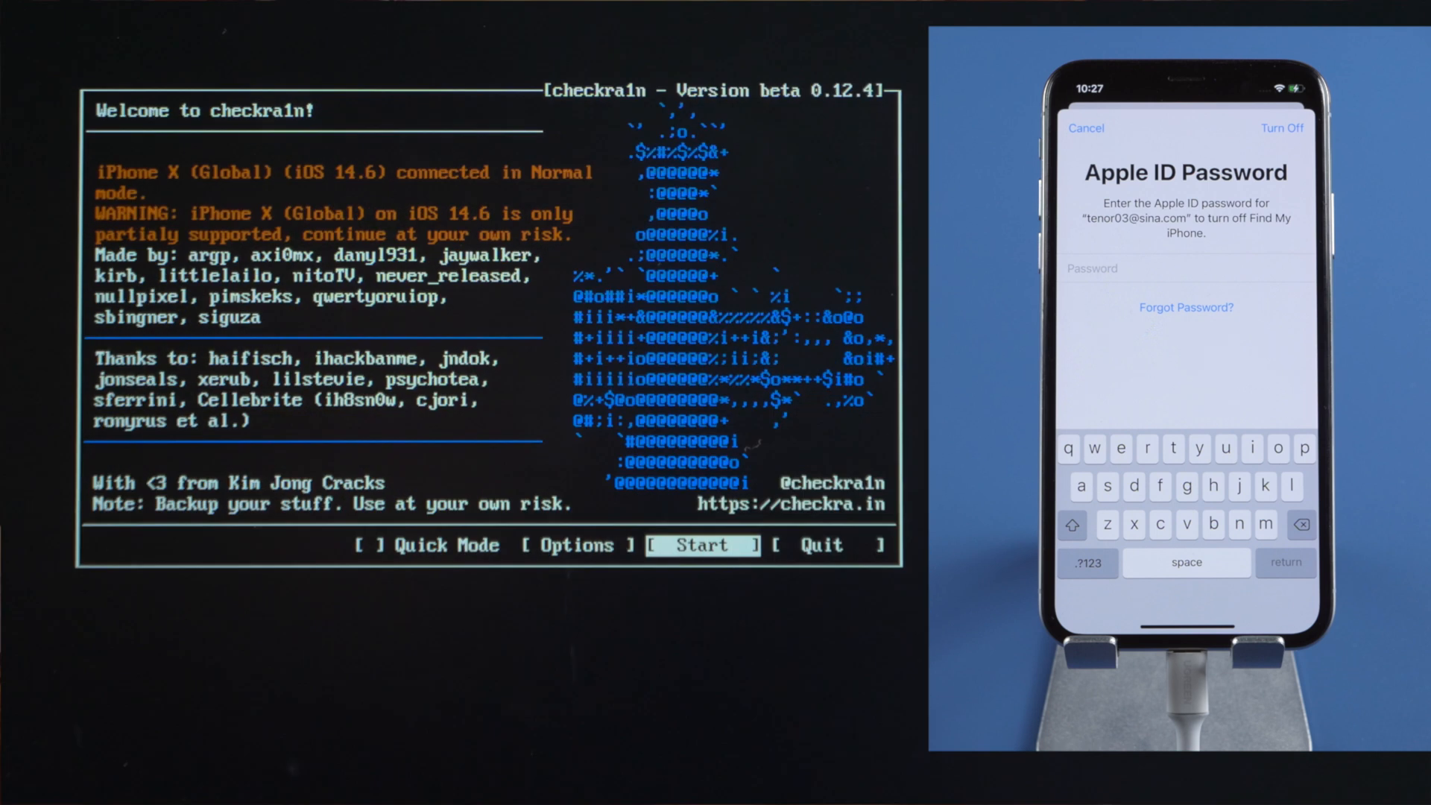
{"action": "left_click", "coordinate": [702, 545]}
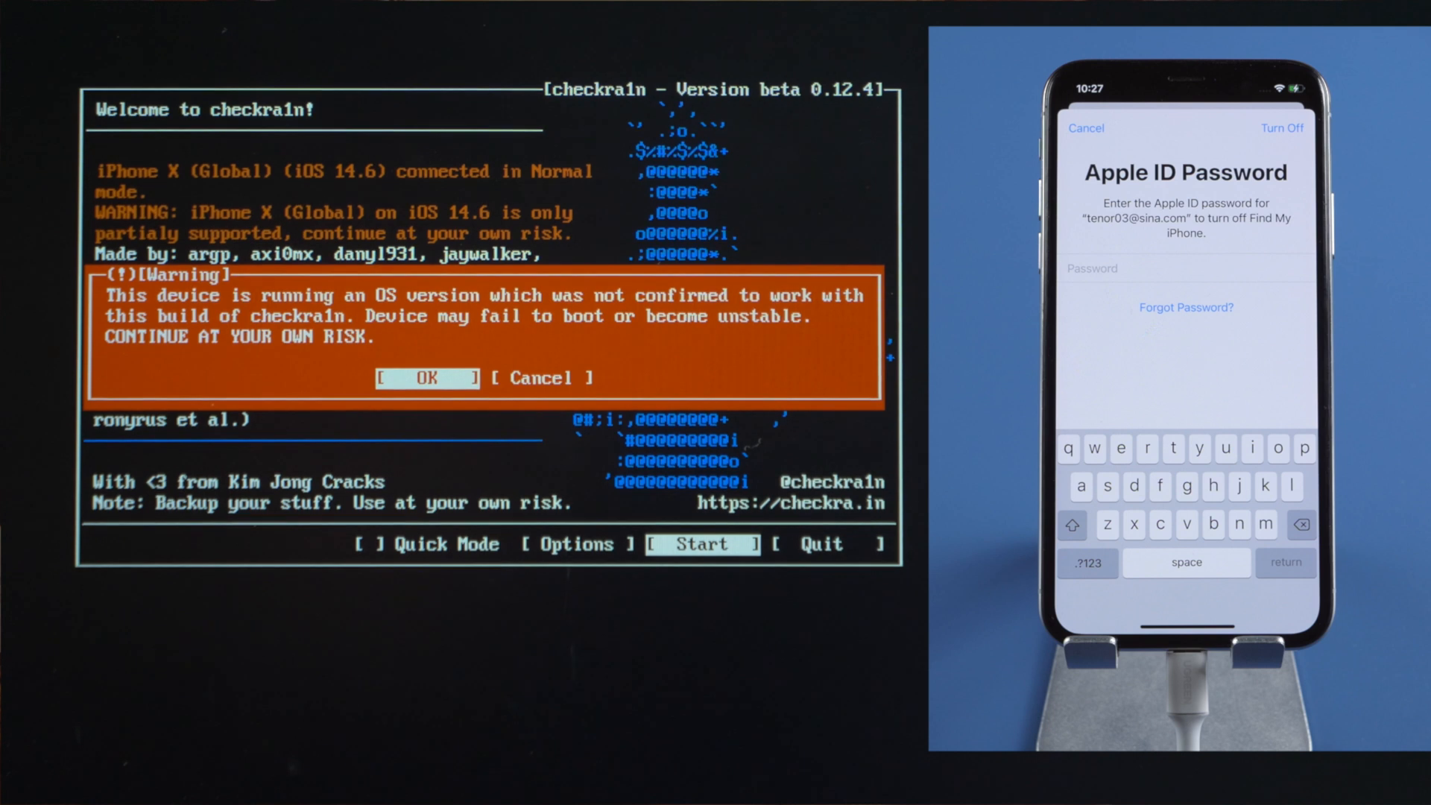
{"action": "left_click", "coordinate": [426, 378]}
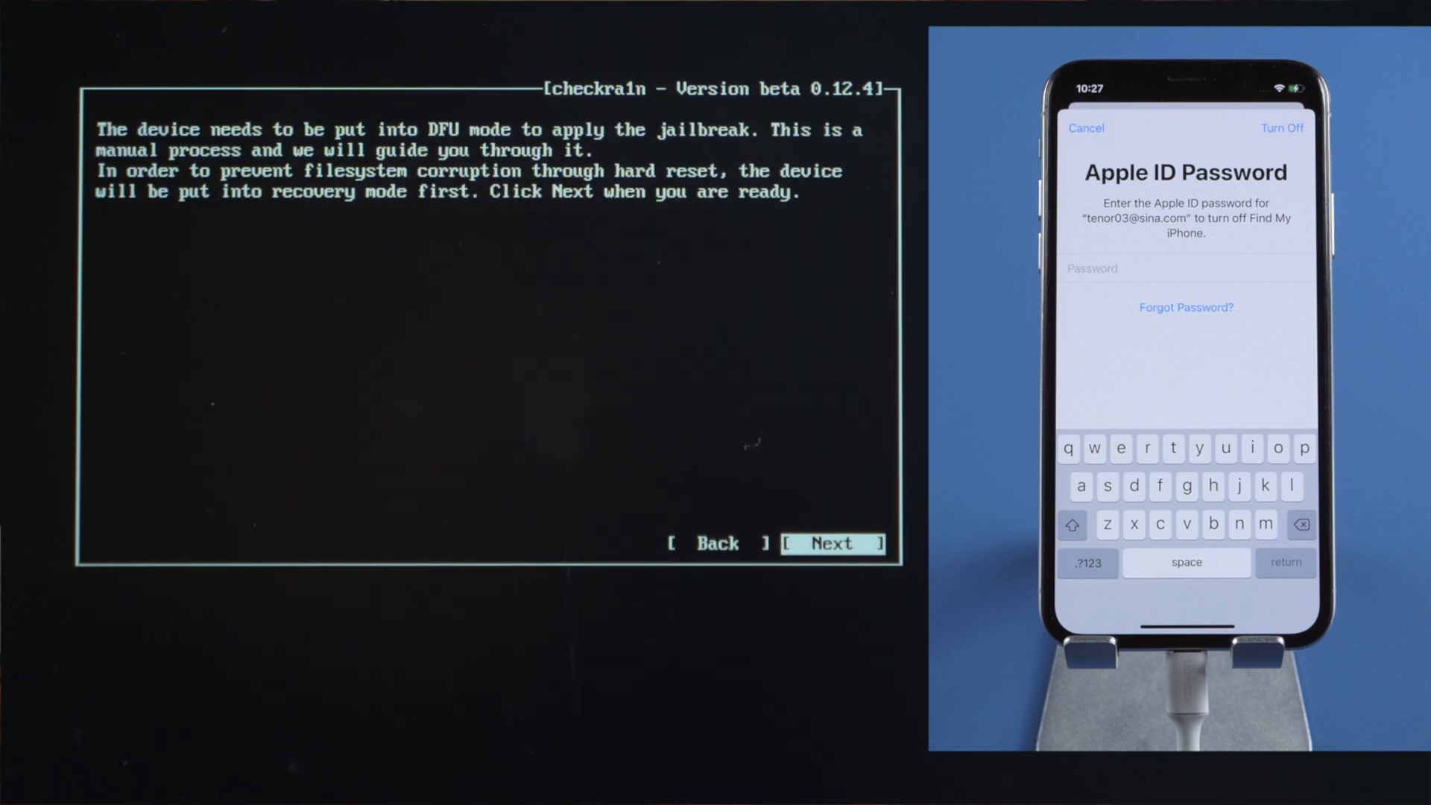
Step: Guide the iPhone X through recovery mode into DFU mode and proceed with the jailbreak
{"action": "left_click", "coordinate": [832, 544]}
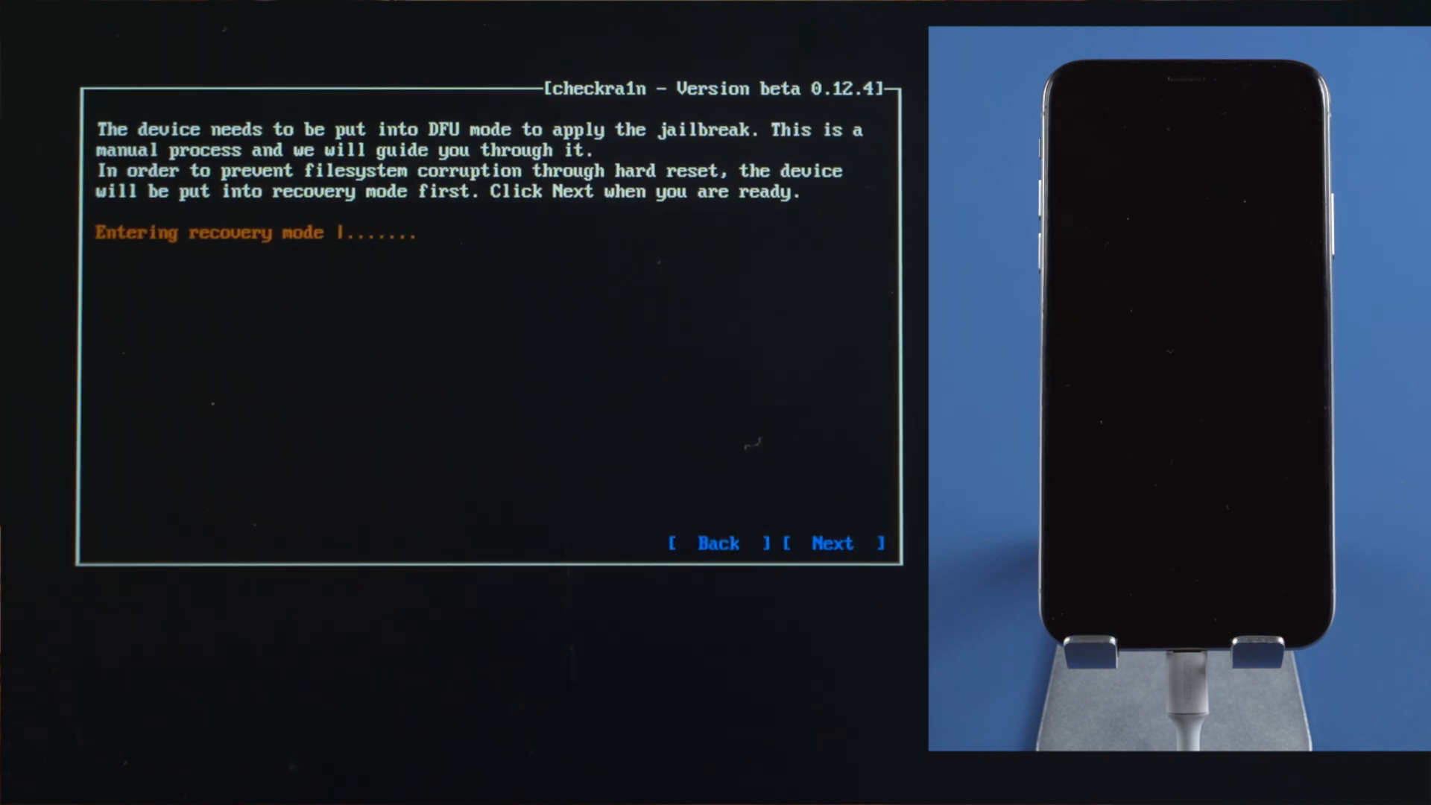
{"action": "left_click", "coordinate": [832, 543]}
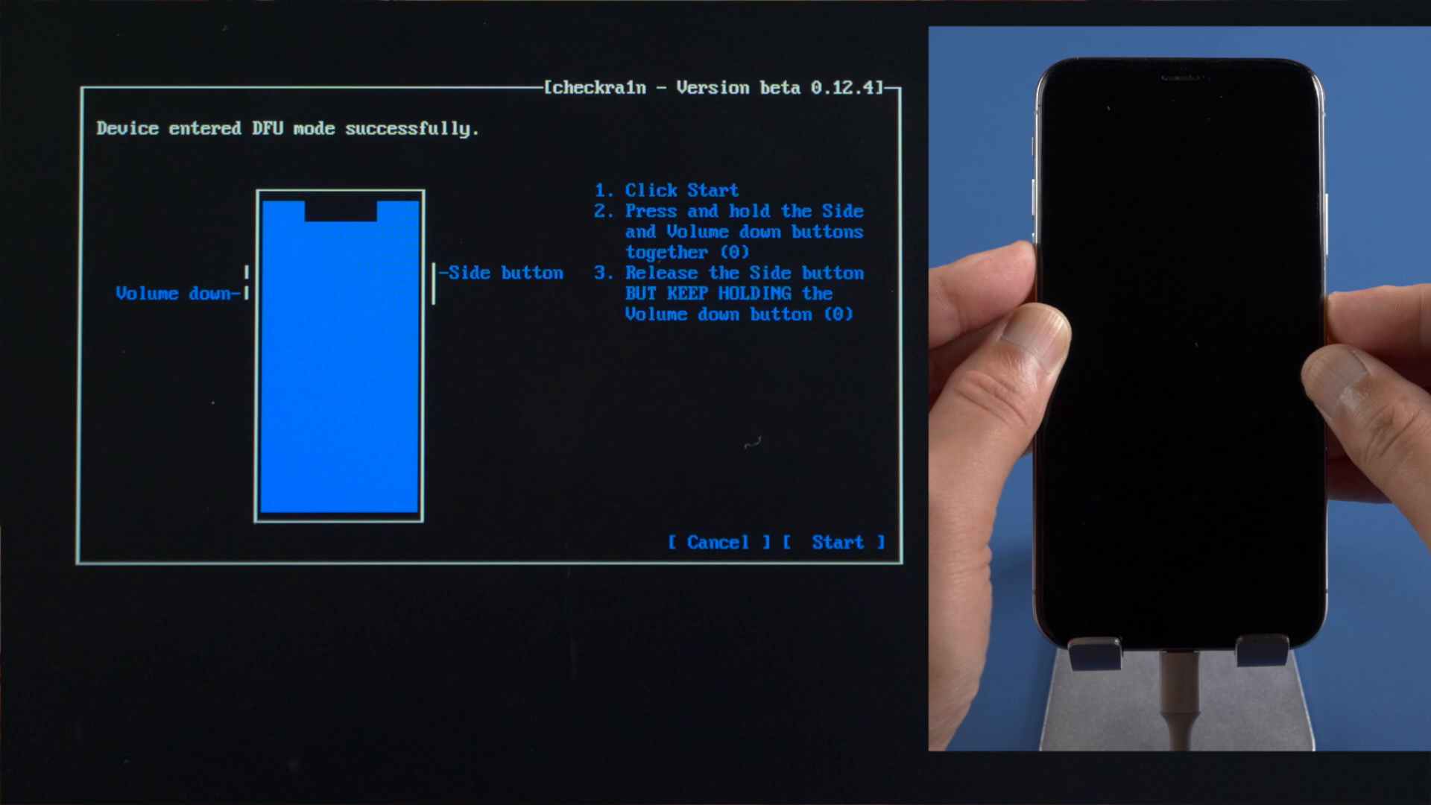
{"action": "left_click", "coordinate": [836, 541]}
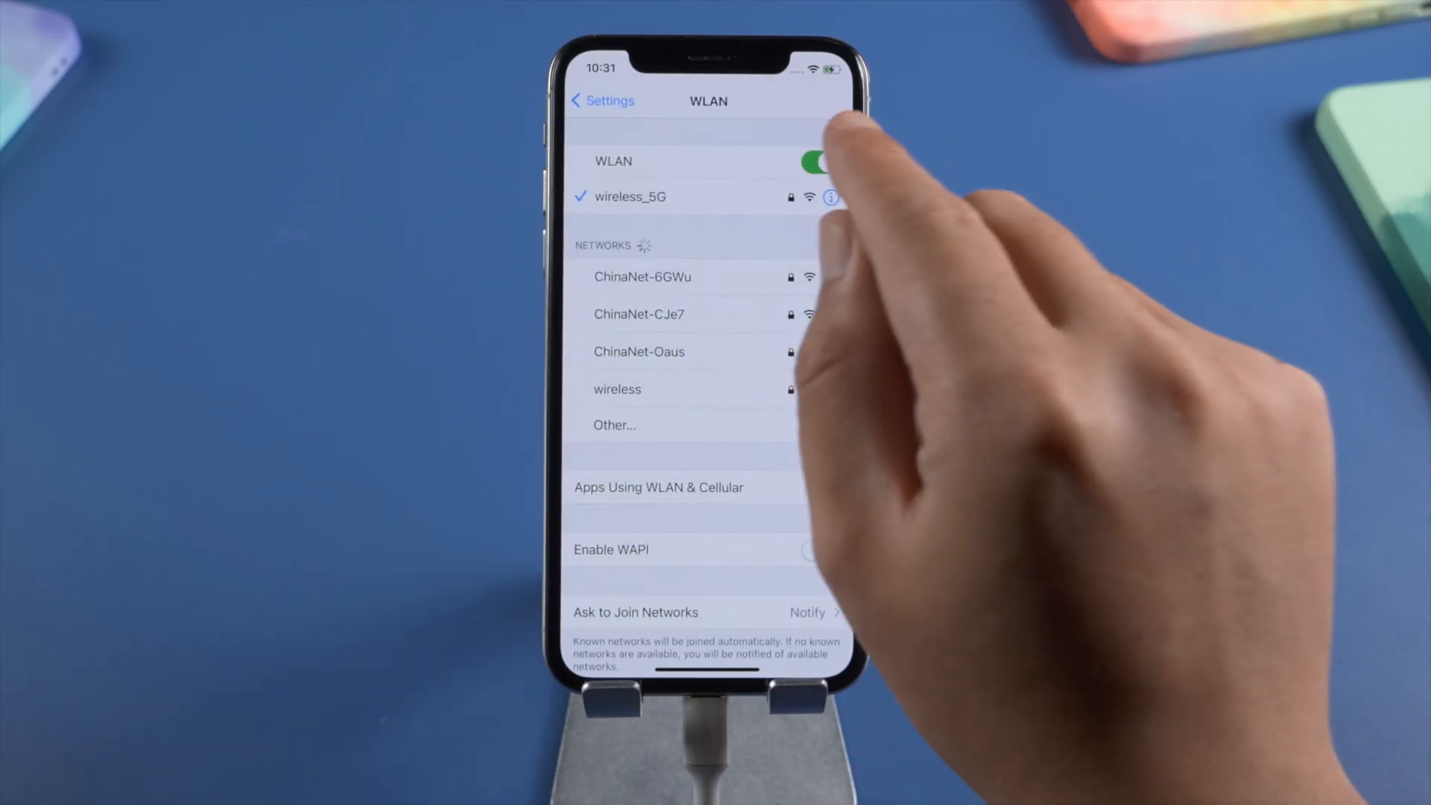
{"action": "left_click", "coordinate": [818, 162]}
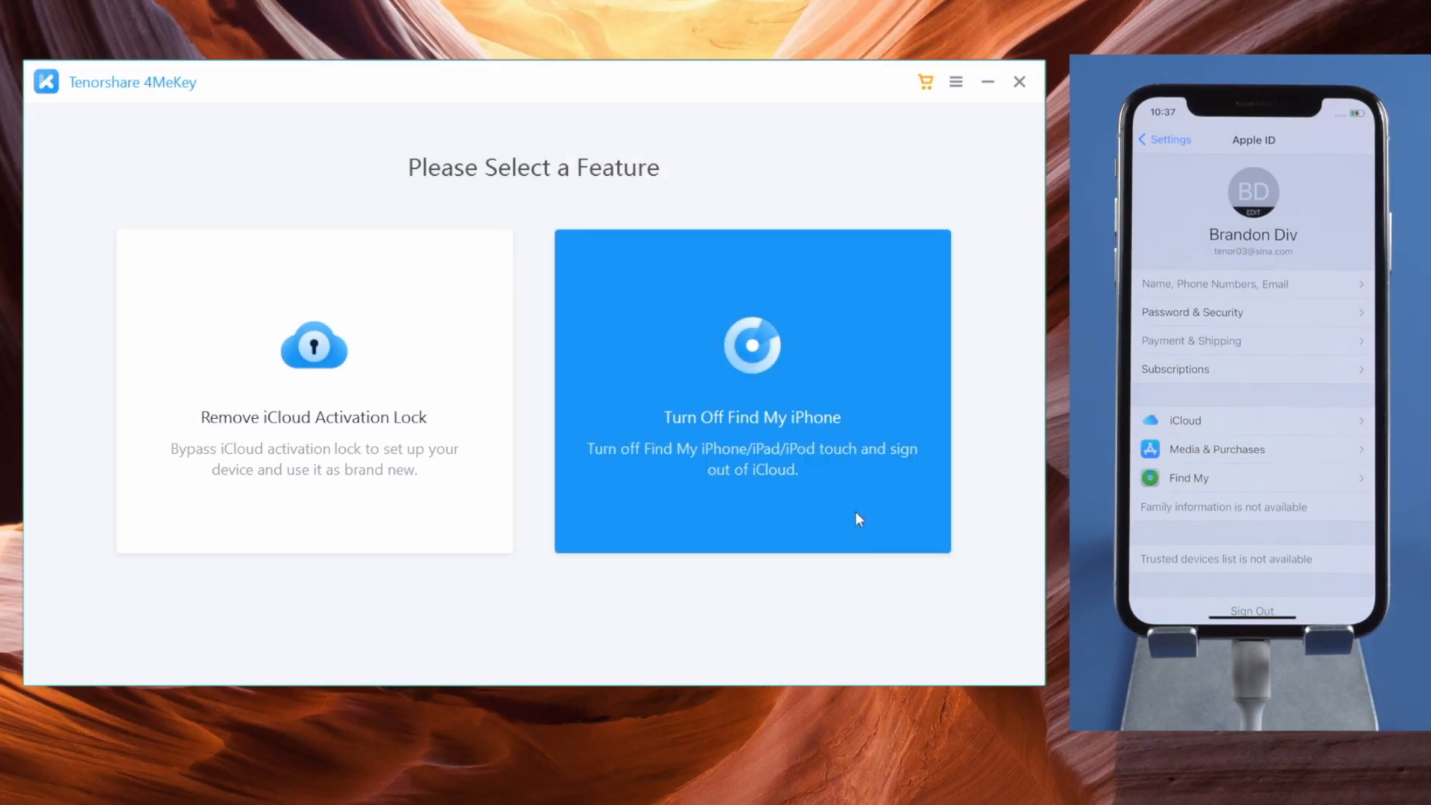
Step: Run Turn Off Find My iPhone on the iPhone X after confirming its device information
{"action": "left_click", "coordinate": [751, 390]}
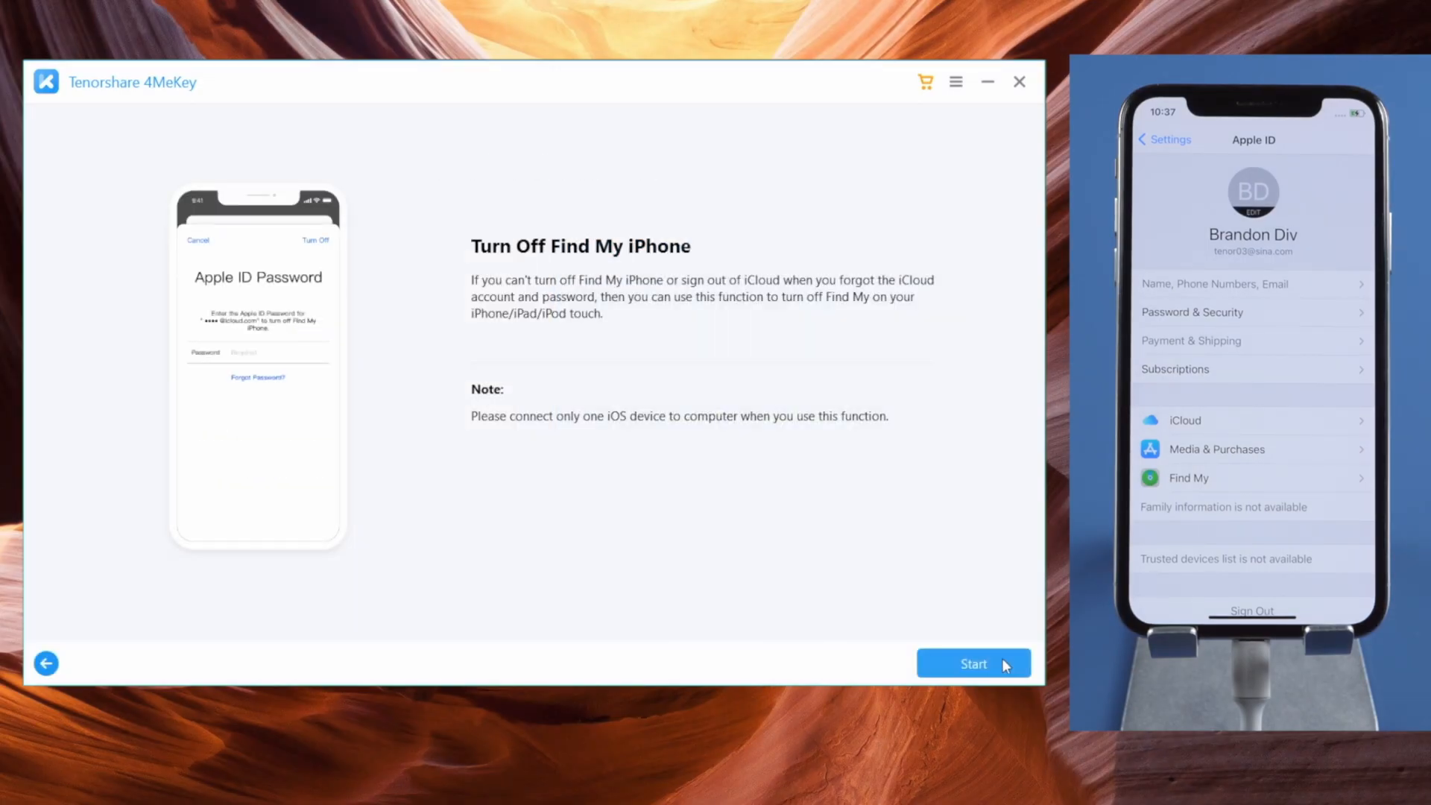
{"action": "left_click", "coordinate": [972, 664]}
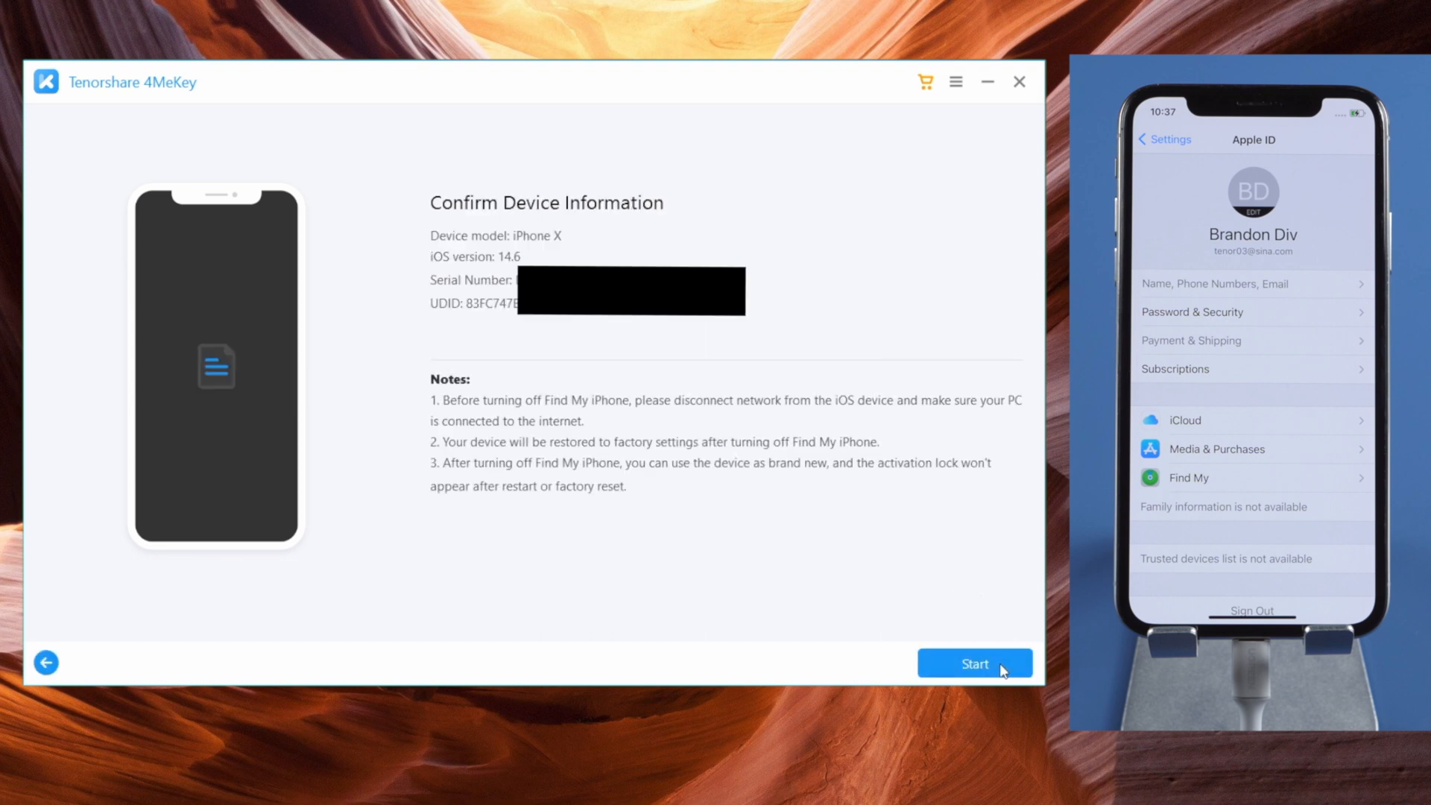
{"action": "left_click", "coordinate": [974, 664]}
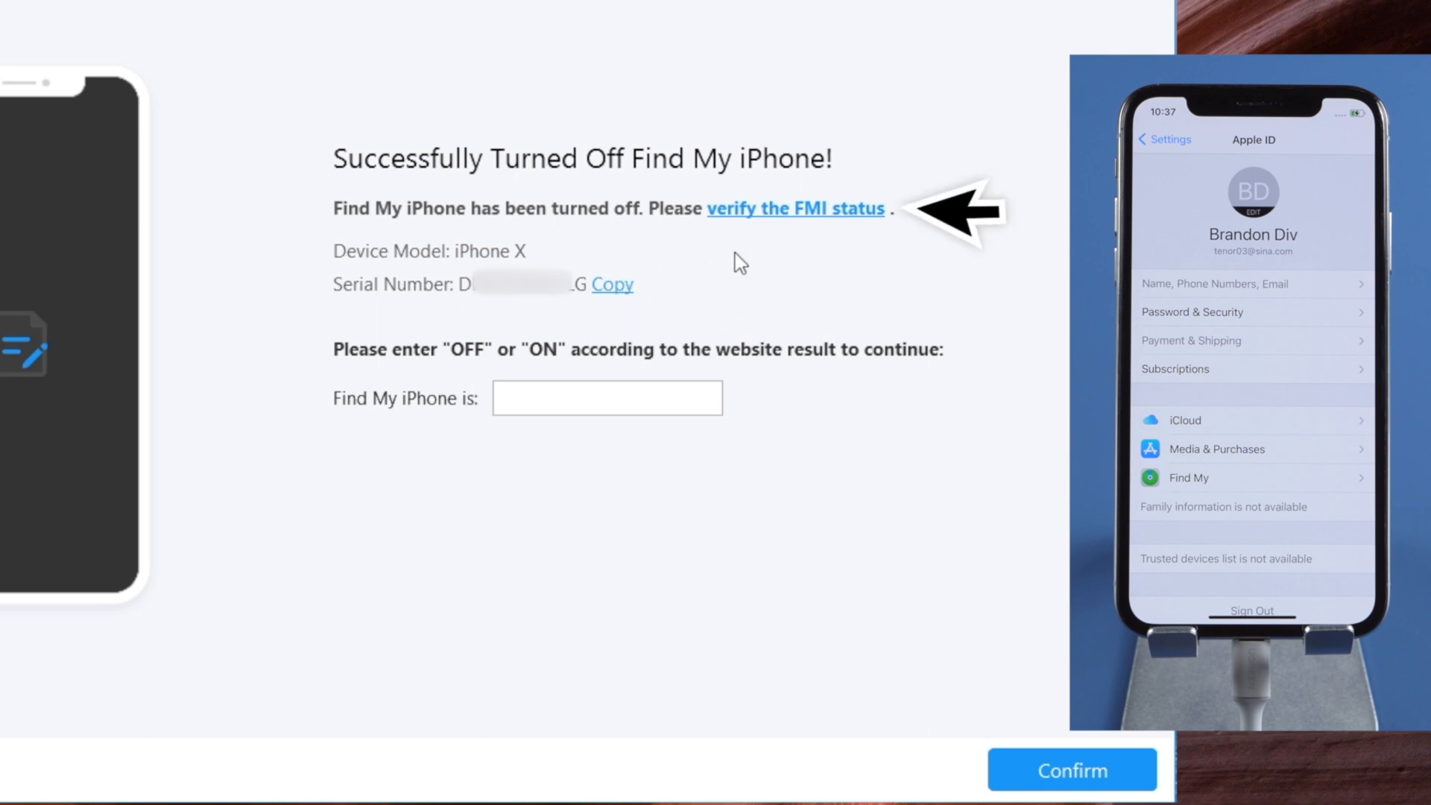
{"action": "mouse_move", "coordinate": [801, 217]}
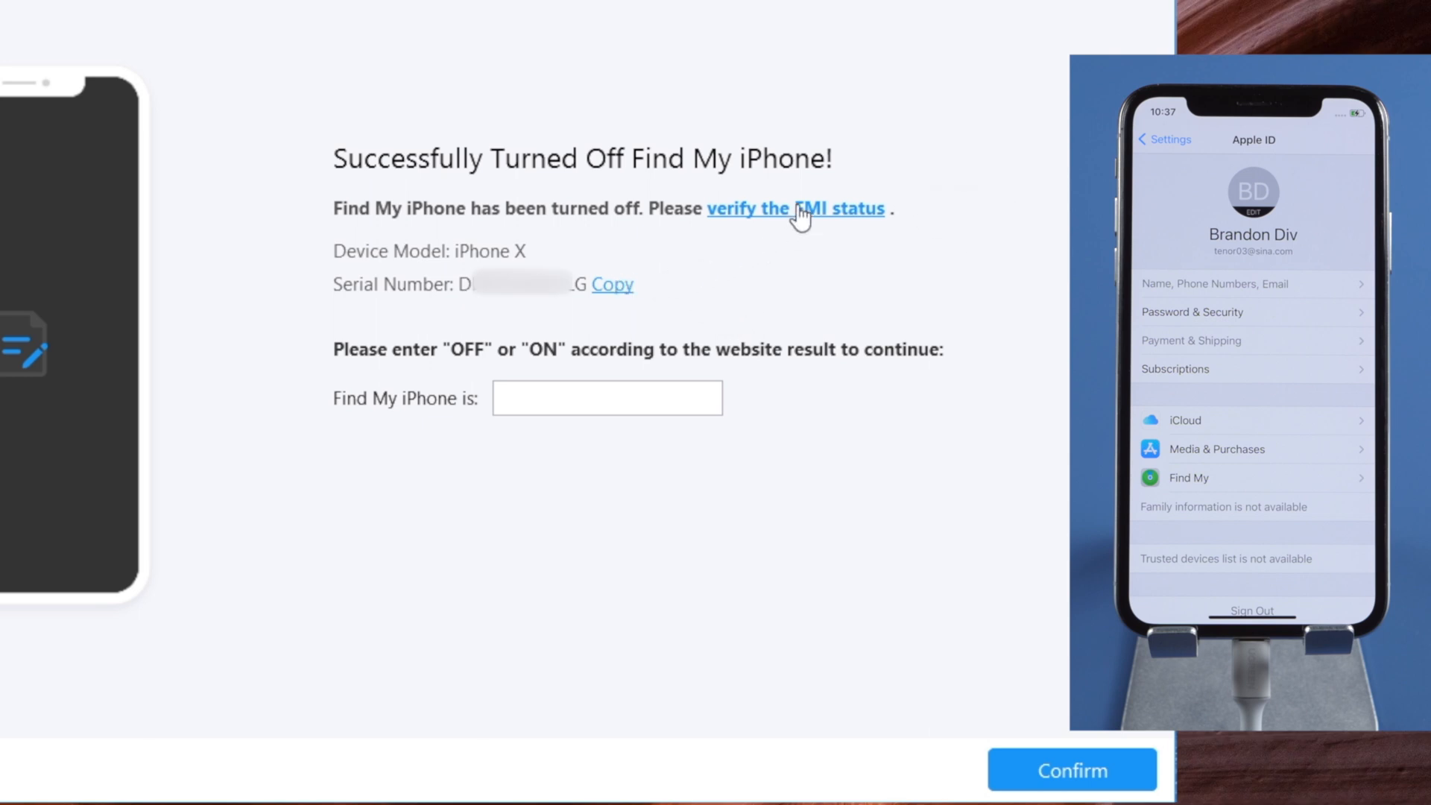
Step: Look up the serial on the check website and enter 'off' as the Find My iPhone status
{"action": "left_click", "coordinate": [776, 208]}
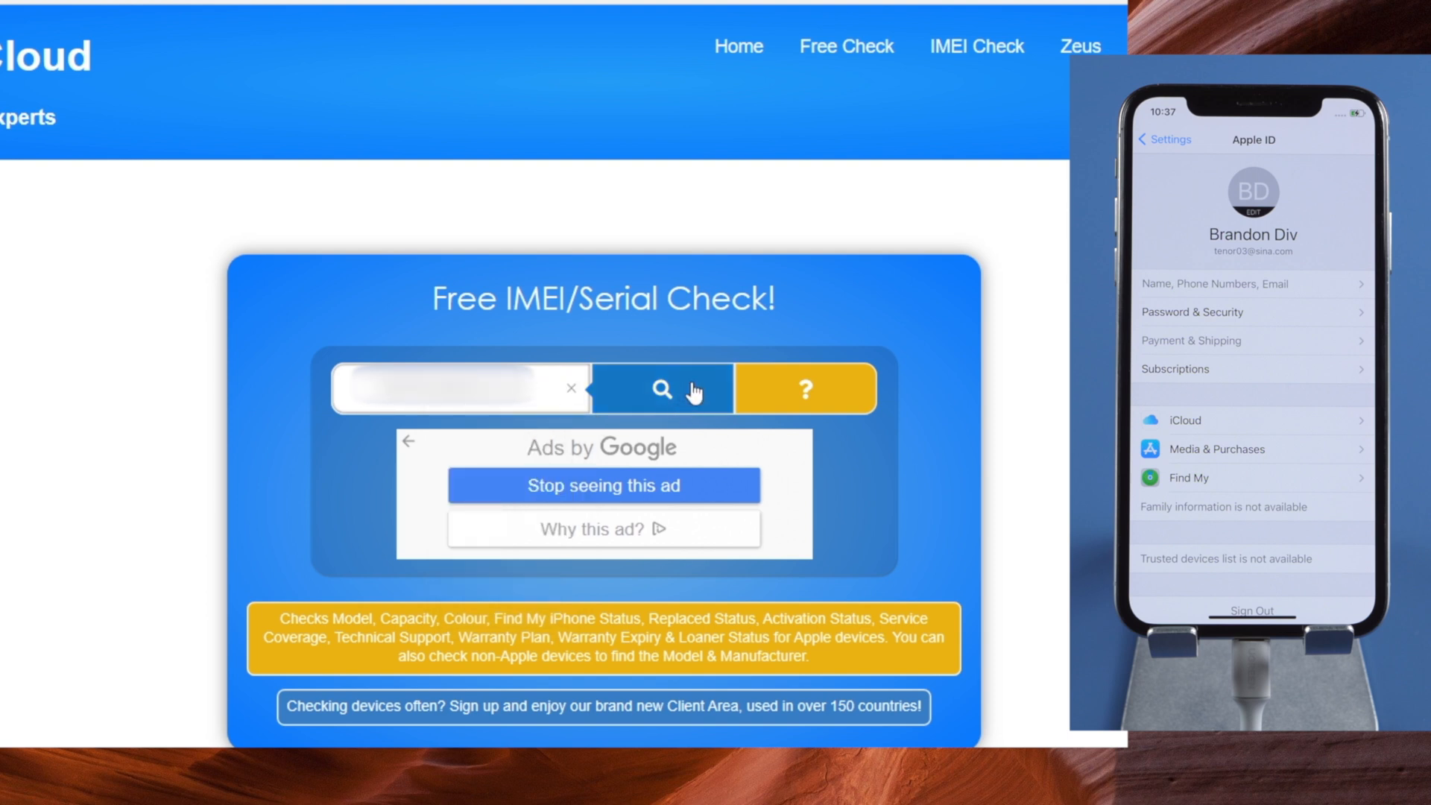
{"action": "left_click", "coordinate": [661, 390]}
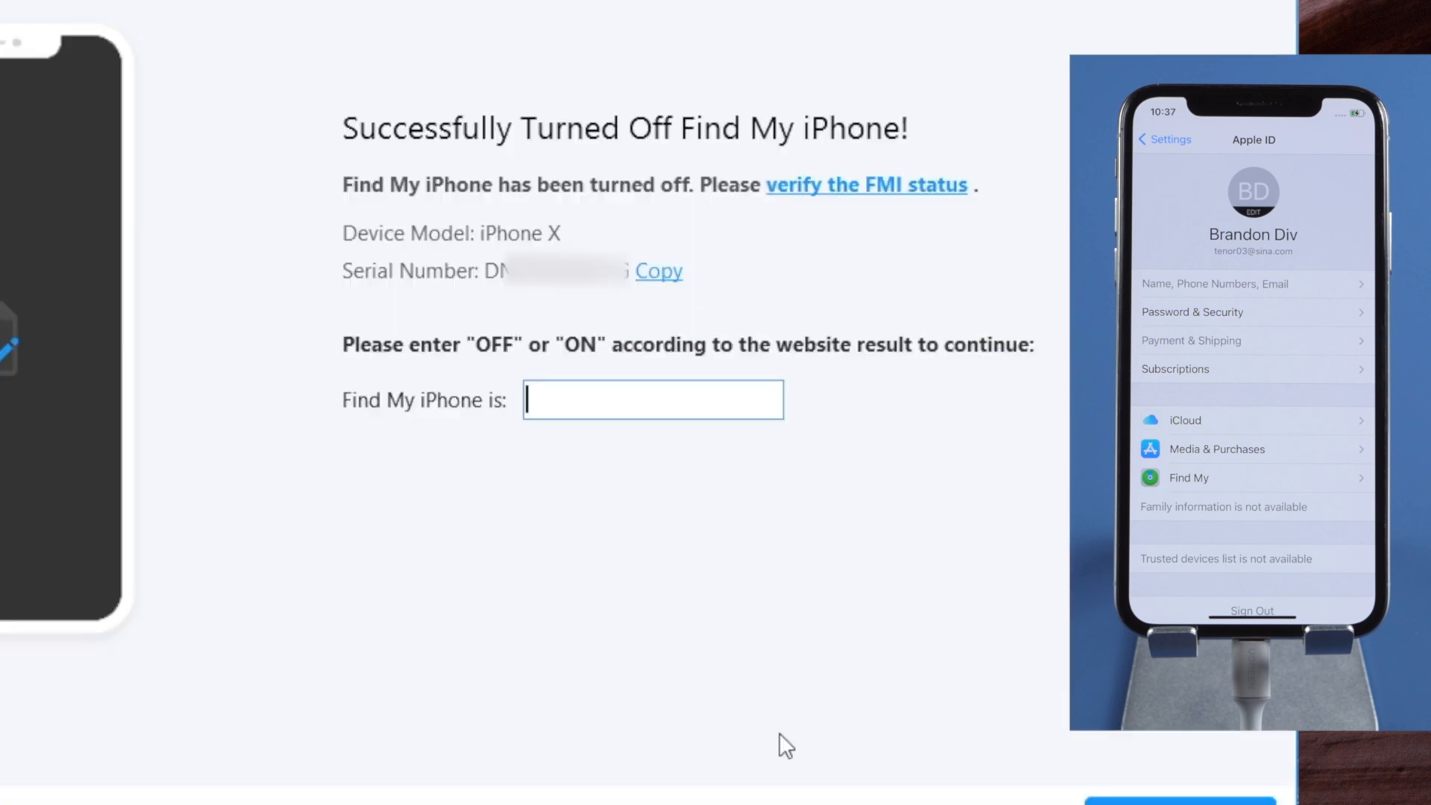
{"action": "type", "text": "off"}
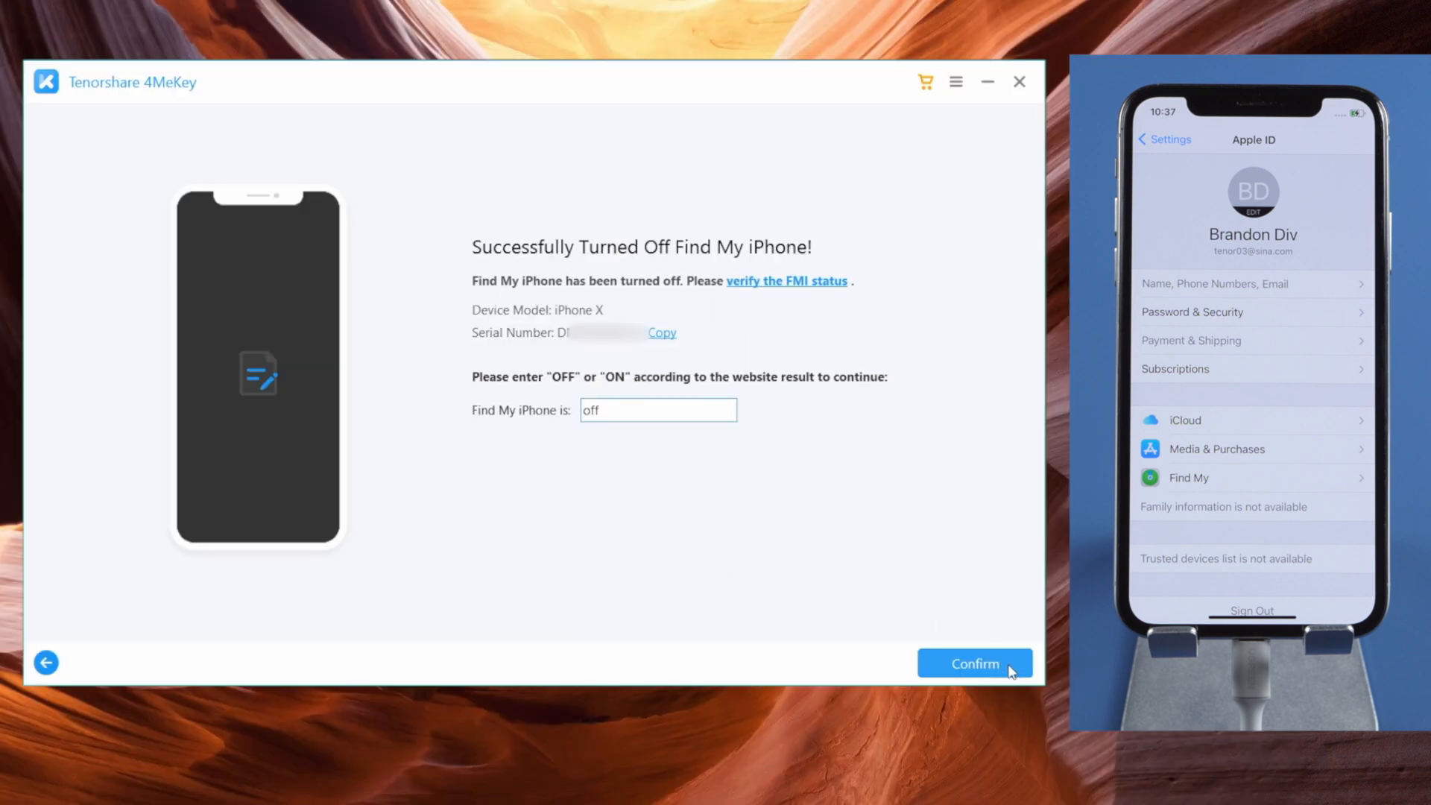
Step: Submit the 'off' status, accept the reset warning, and finish Apple ID removal with Done
{"action": "left_click", "coordinate": [974, 663]}
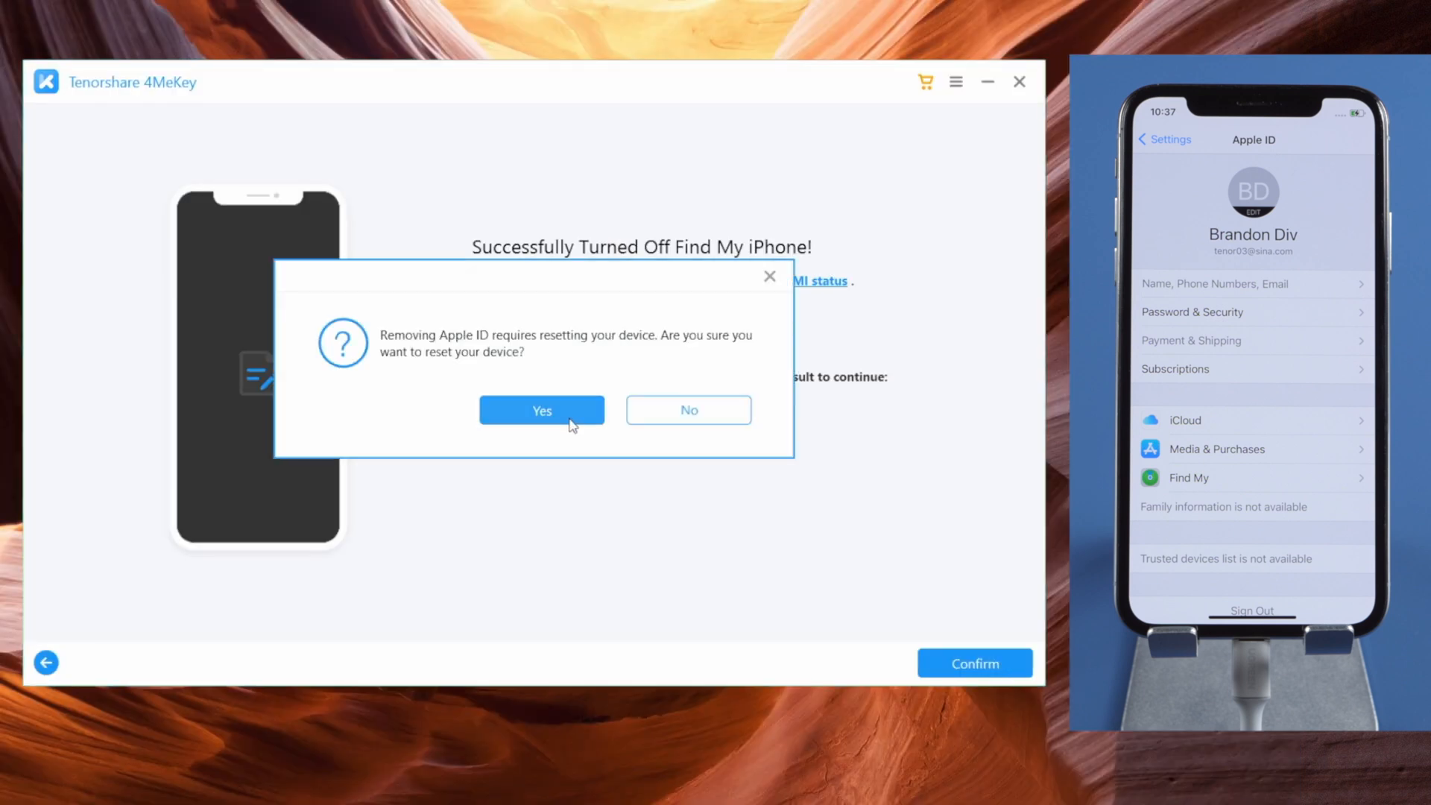
{"action": "left_click", "coordinate": [541, 410]}
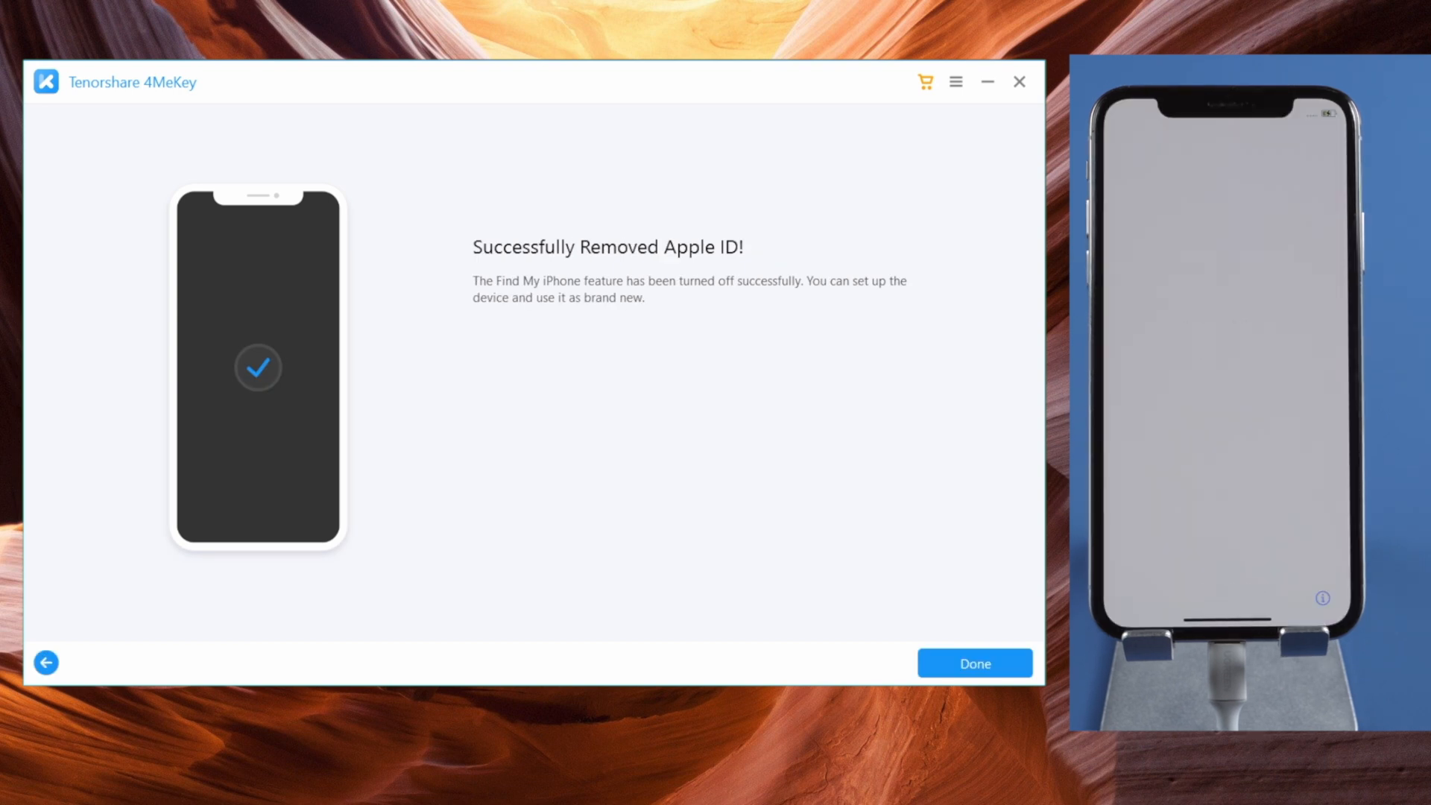
{"action": "left_click", "coordinate": [972, 662]}
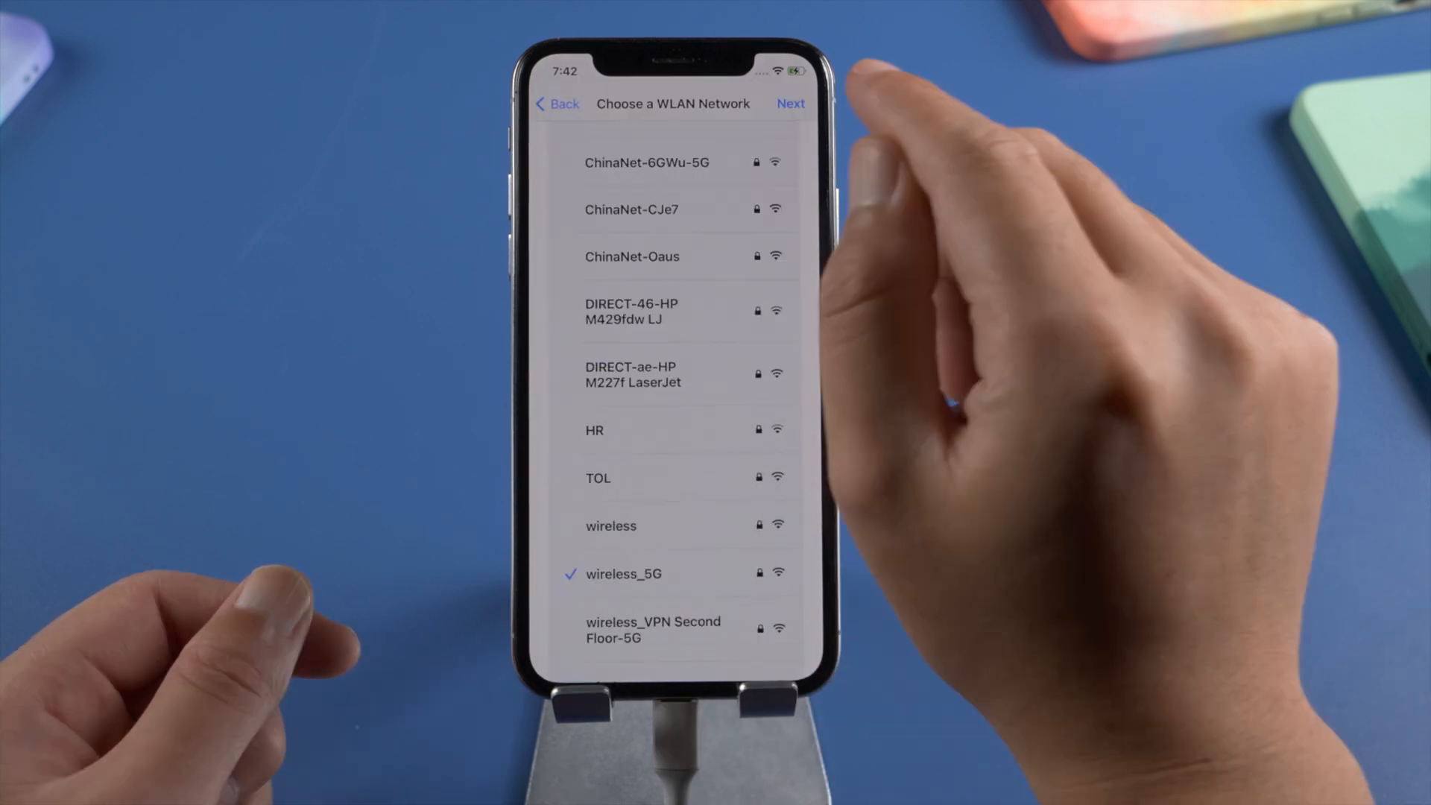
Step: Join wireless_5G, pass Data & Privacy, defer Face ID, and agree to the terms
{"action": "left_click", "coordinate": [790, 103]}
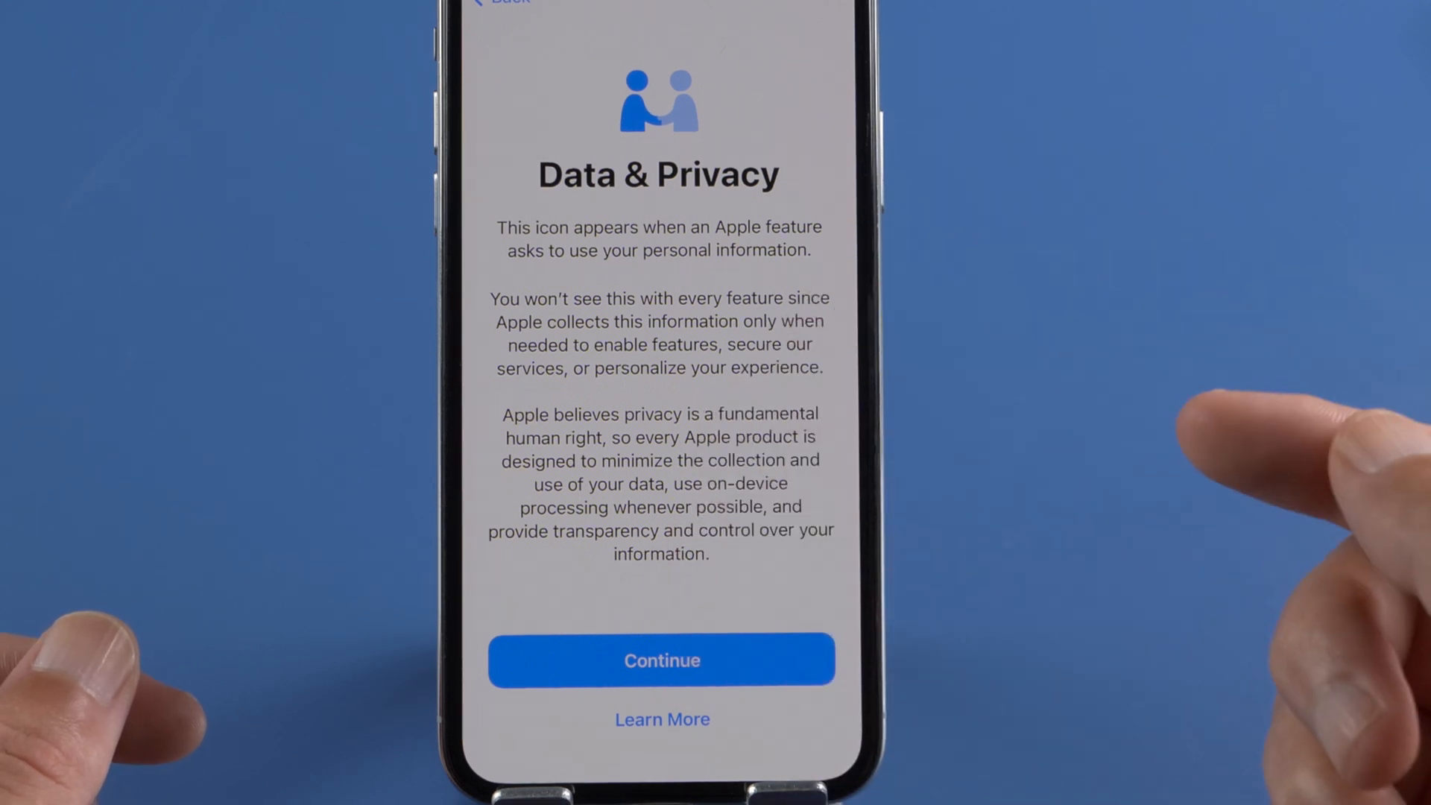
{"action": "left_click", "coordinate": [662, 658]}
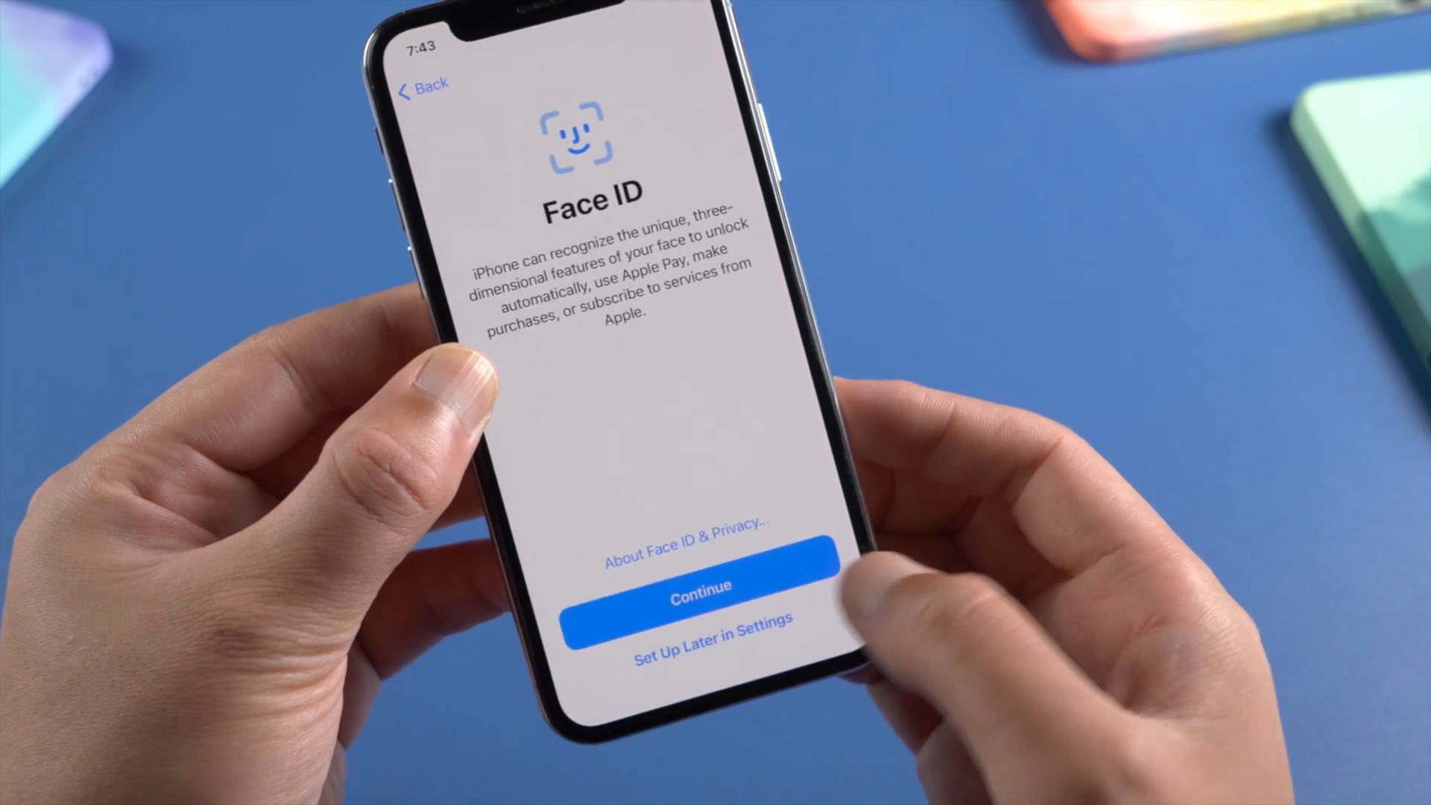
{"action": "left_click", "coordinate": [700, 585]}
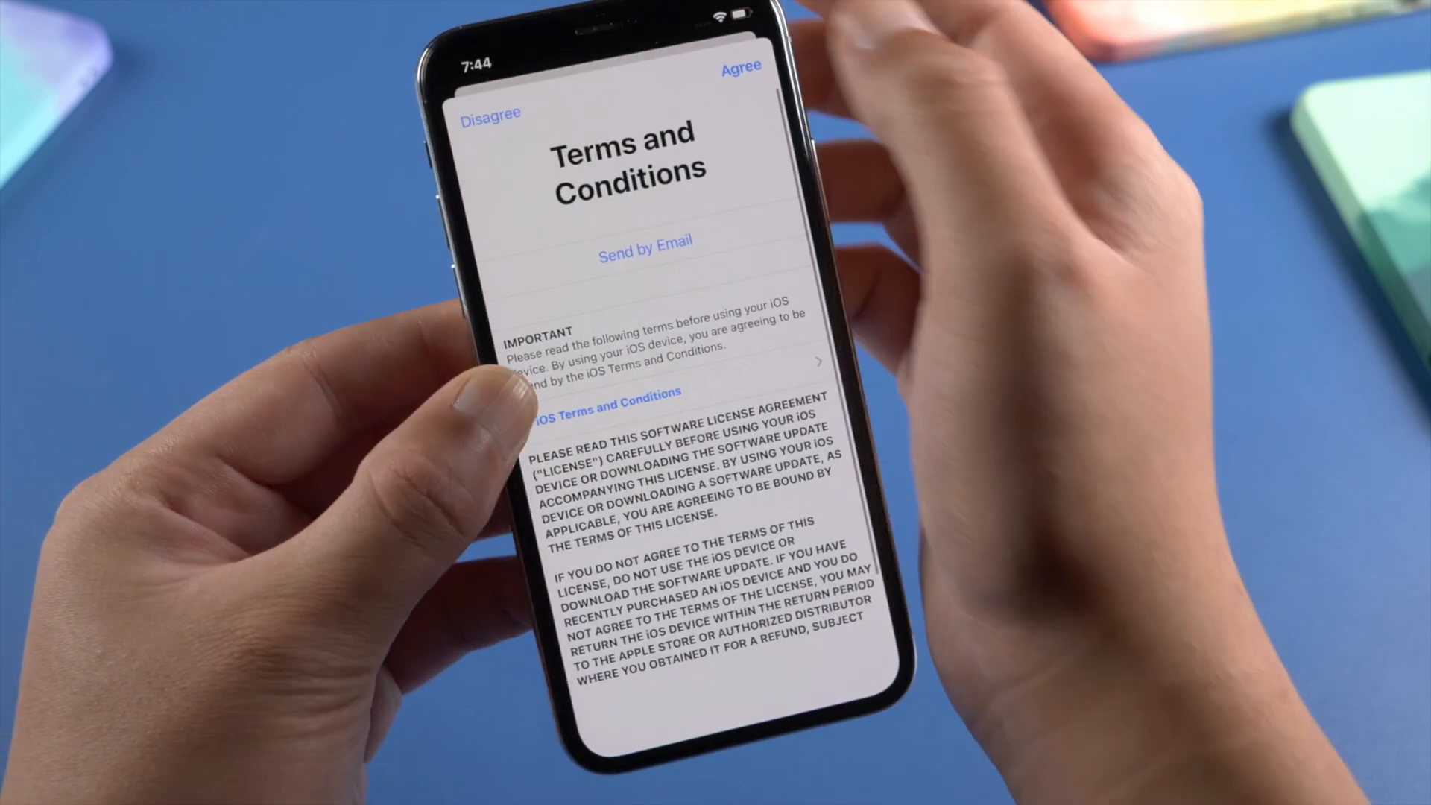
{"action": "left_click", "coordinate": [741, 66]}
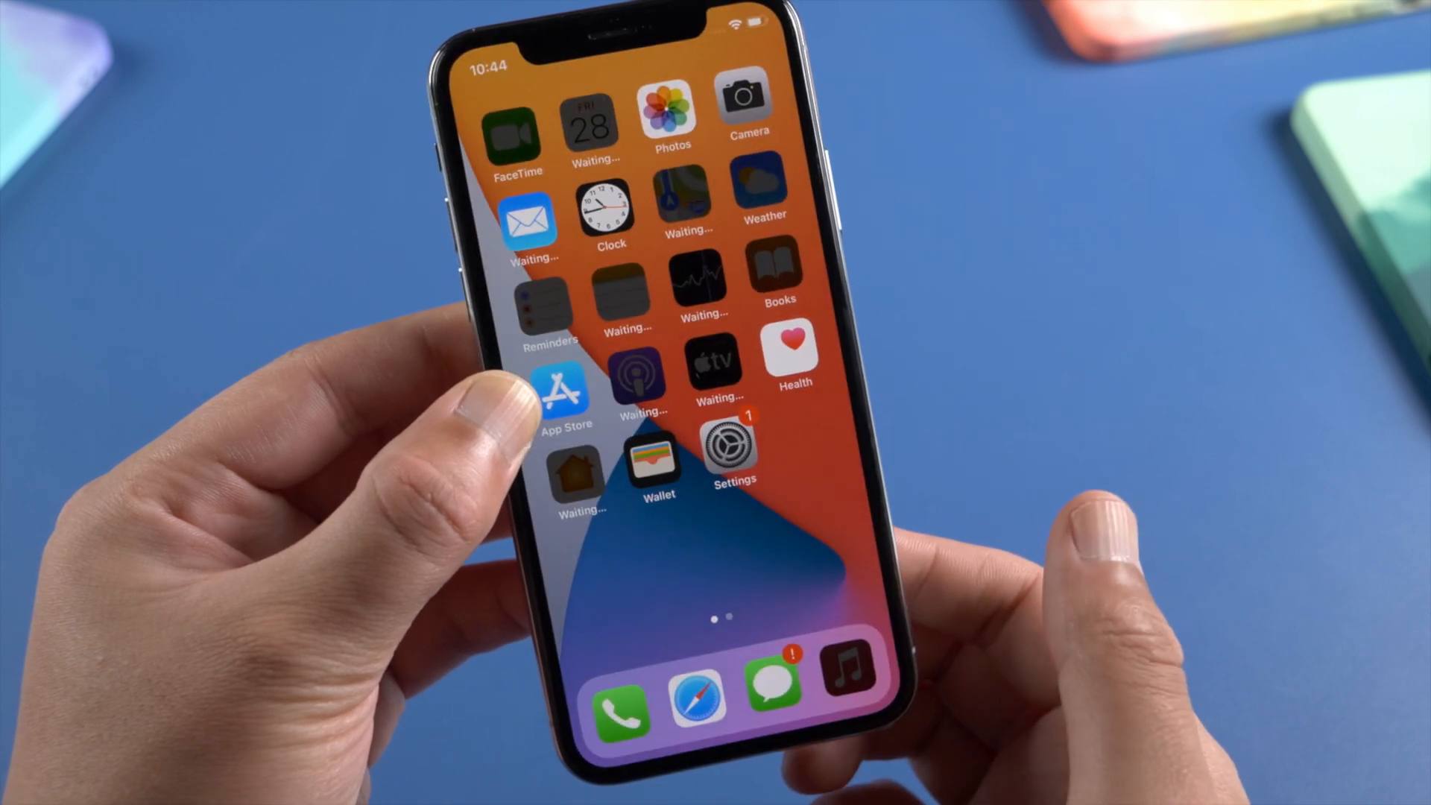
Step: Open iOS Settings and confirm no Apple ID is signed in, only the sign-in prompt
{"action": "left_click", "coordinate": [733, 454]}
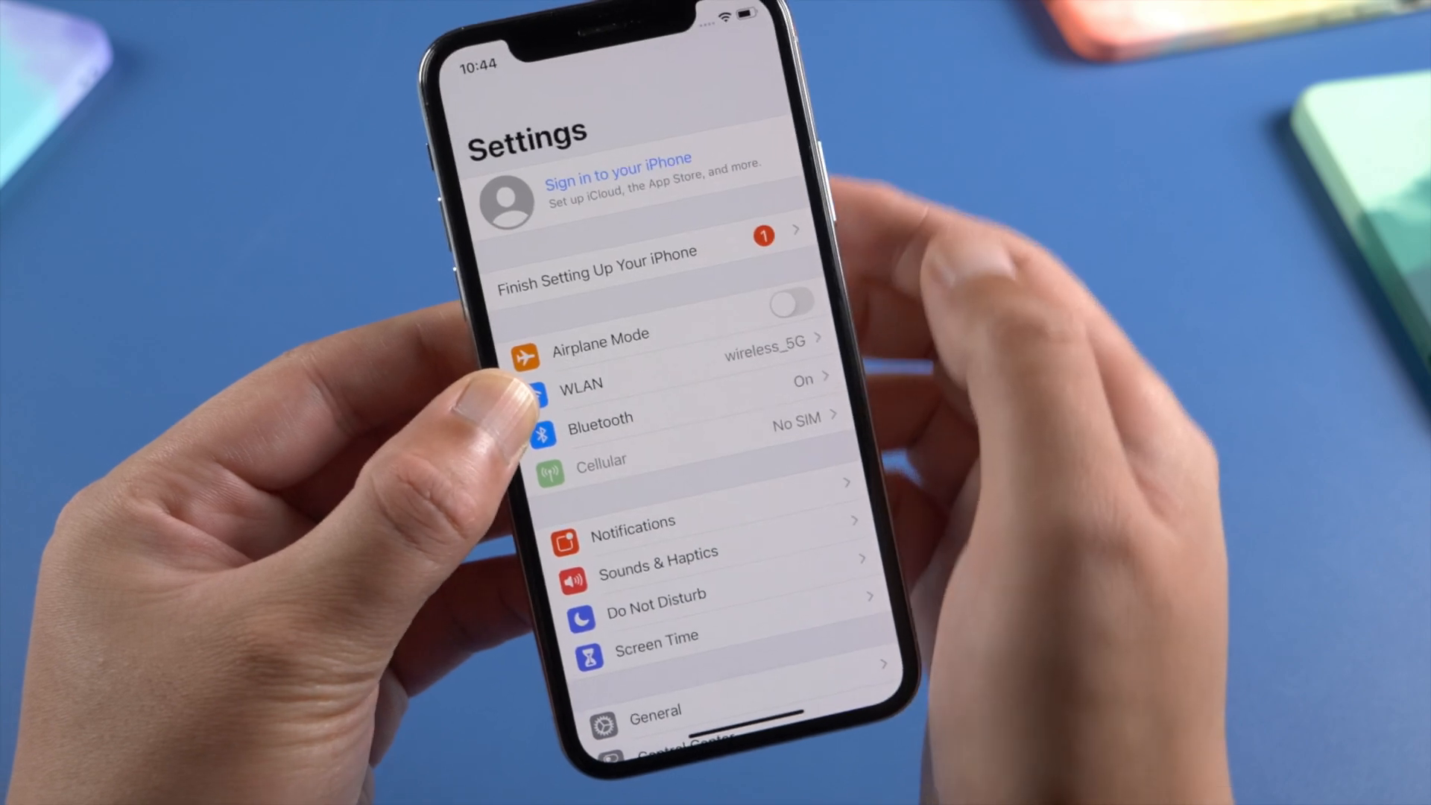
{"action": "left_click", "coordinate": [615, 179]}
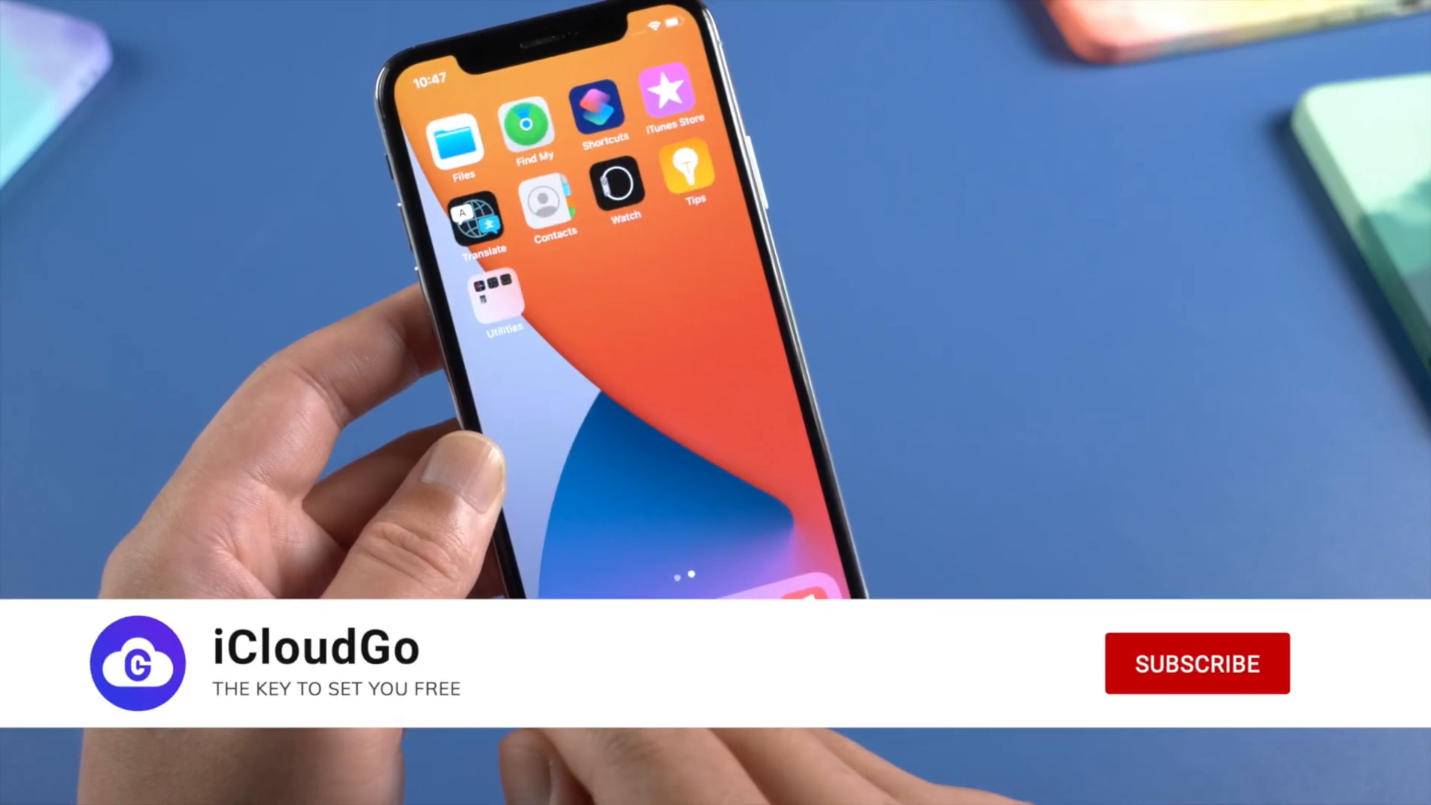
Step: Exit Settings and return to the iPhone's home screen
{"action": "left_click", "coordinate": [1196, 663]}
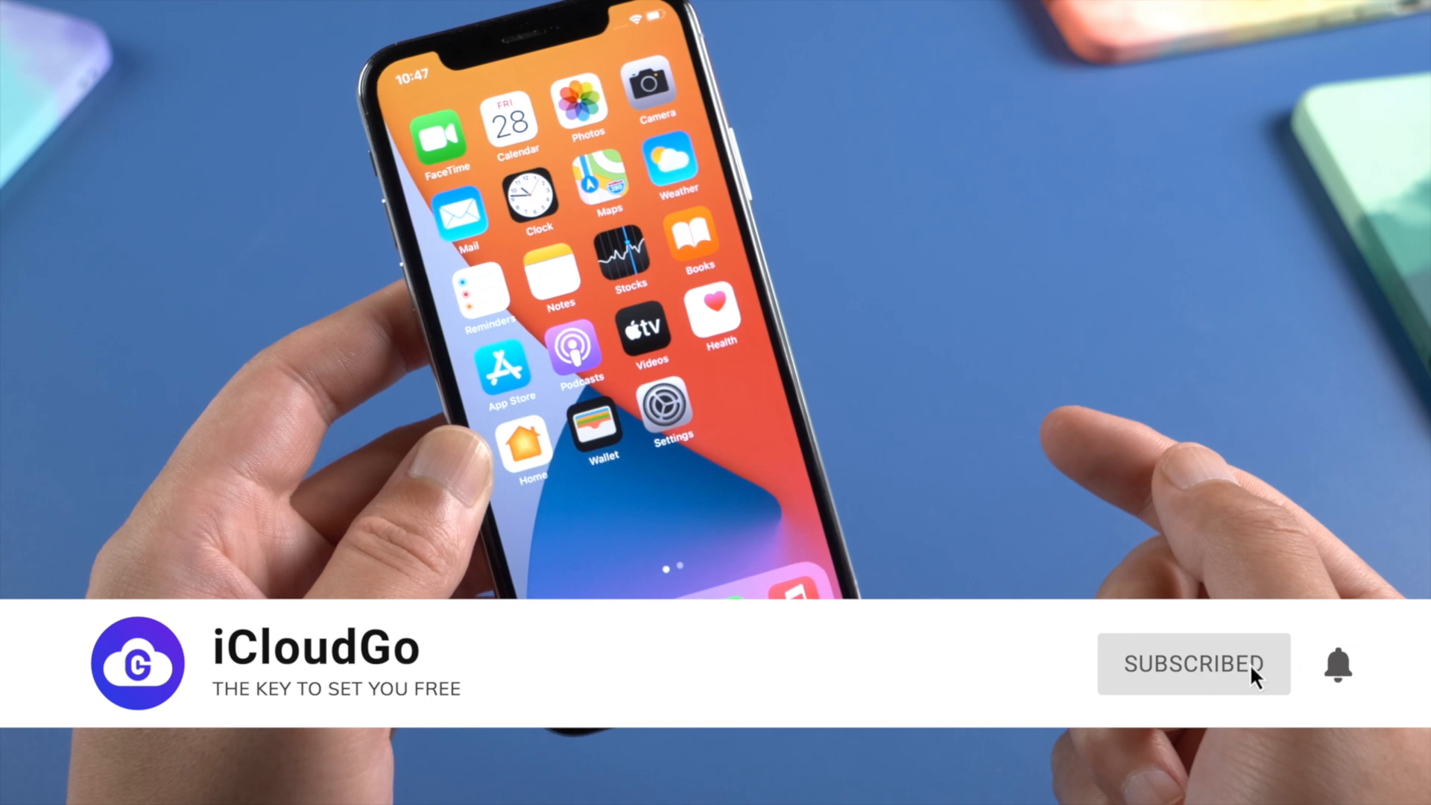